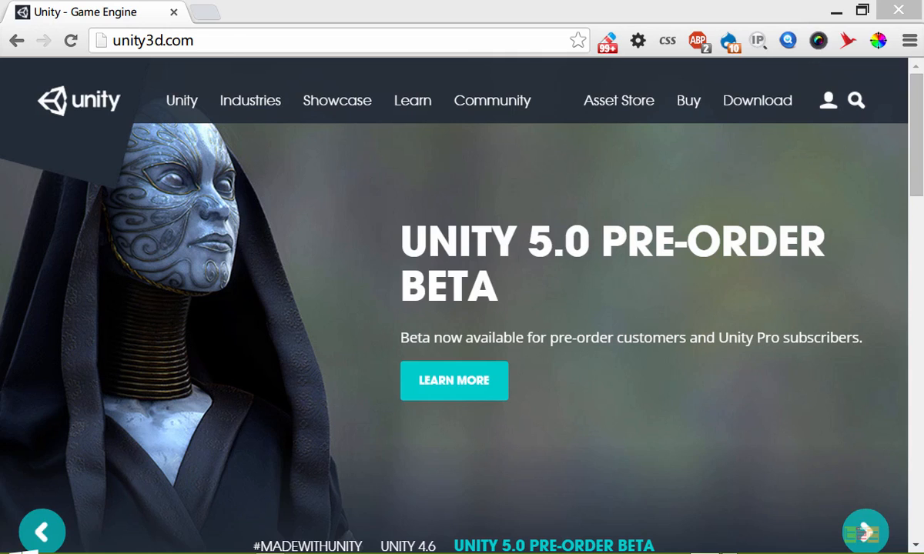
pyautogui.moveTo(3, 255)
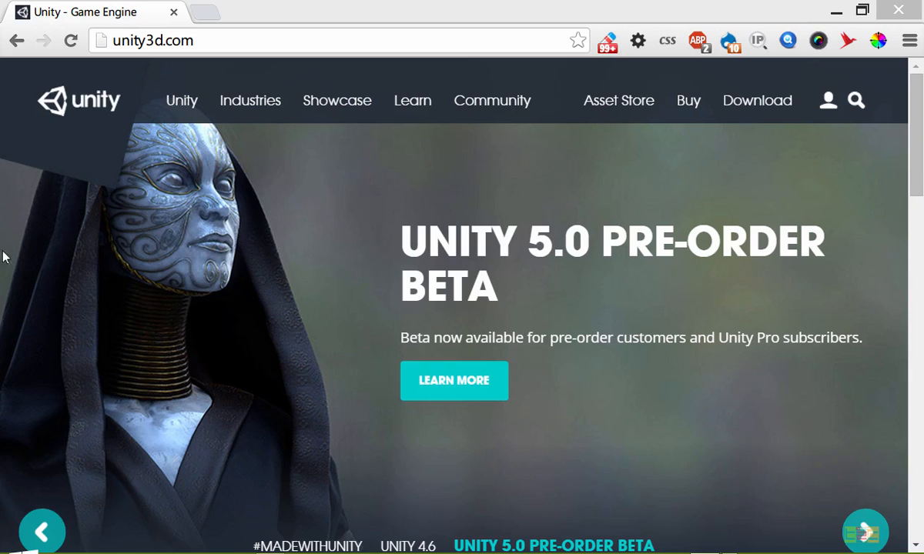
pyautogui.moveTo(300, 252)
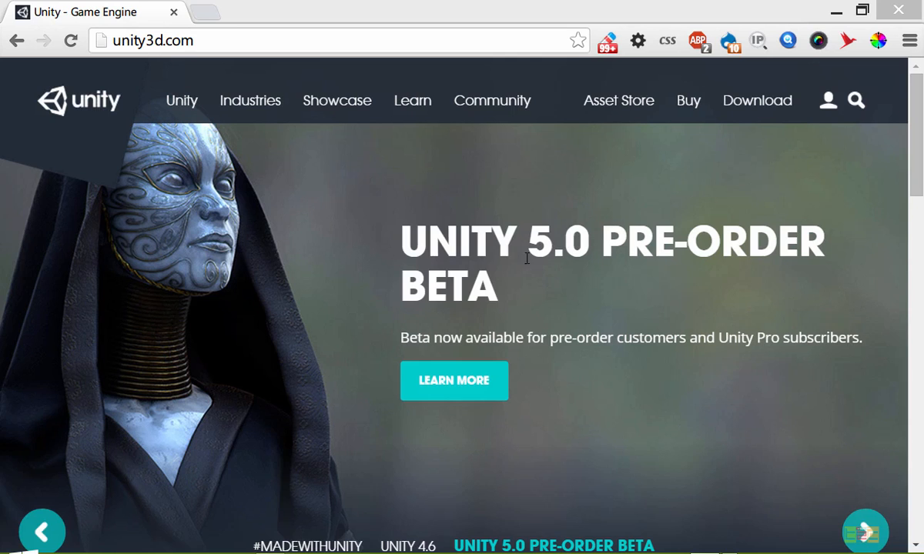
# - Start a brand new project from the File menu's New Project command
pyautogui.scroll(-3)
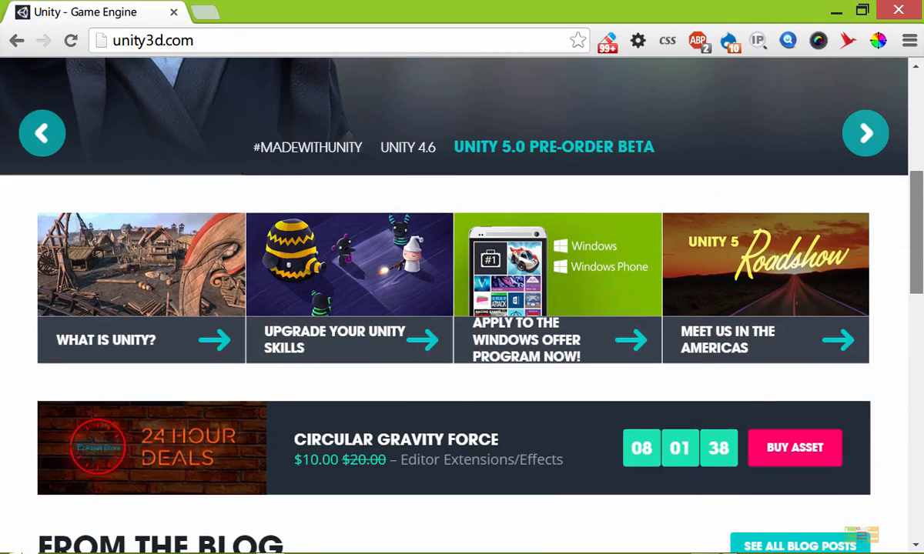
pyautogui.scroll(-3)
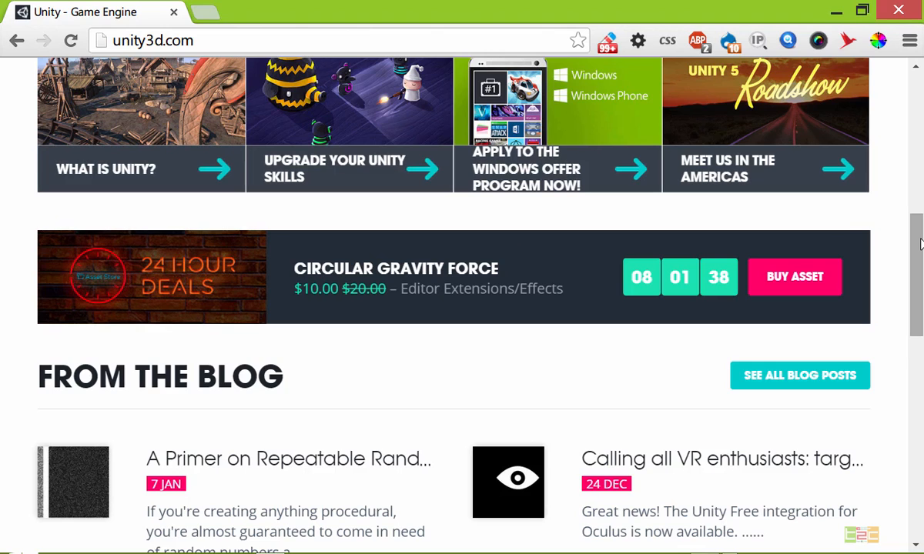
pyautogui.scroll(-3)
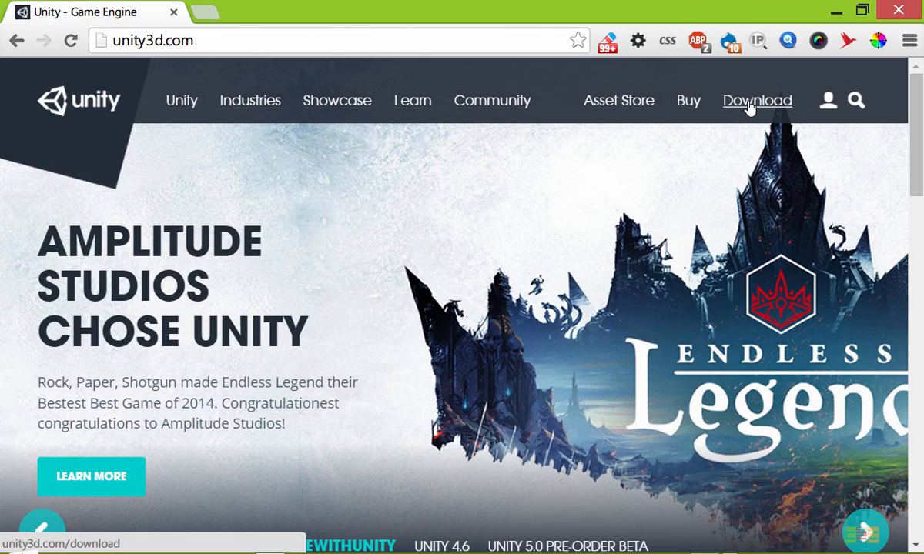
pyautogui.moveTo(749, 116)
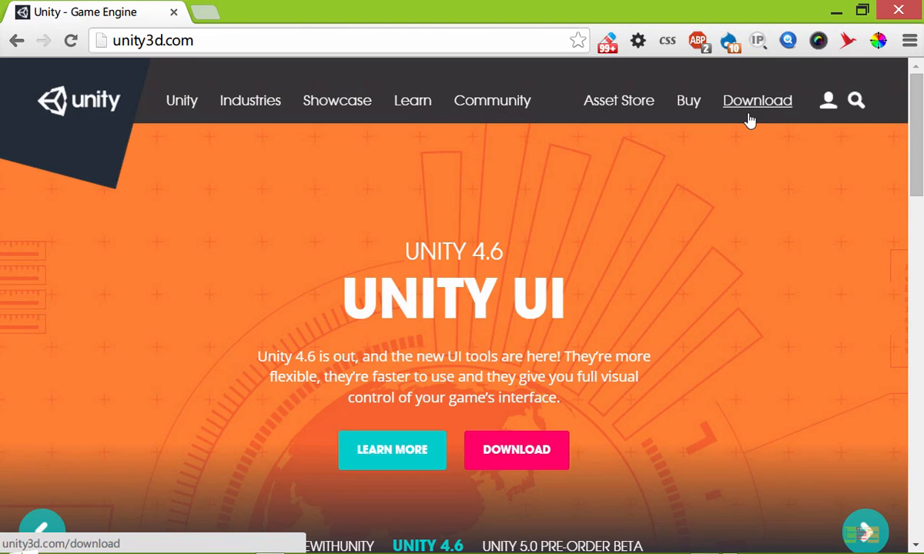
pyautogui.moveTo(794, 154)
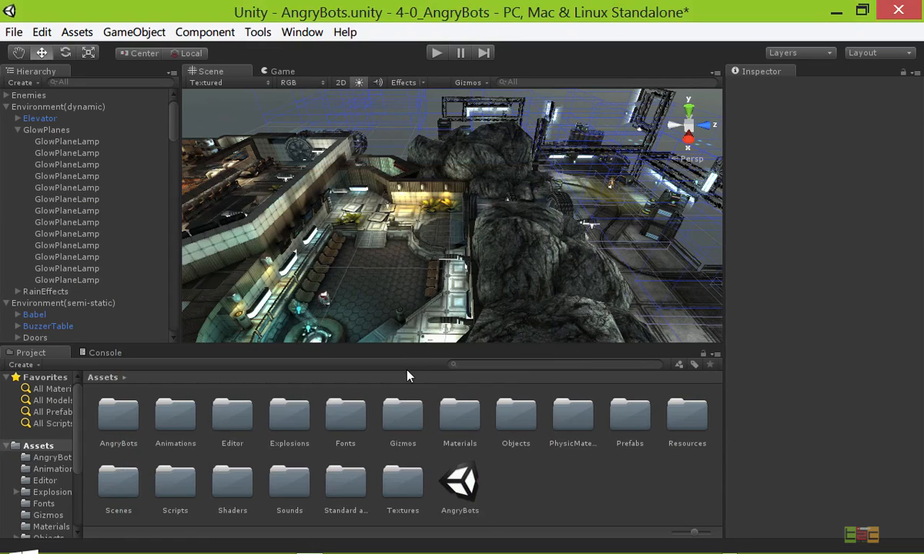
pyautogui.moveTo(742, 228)
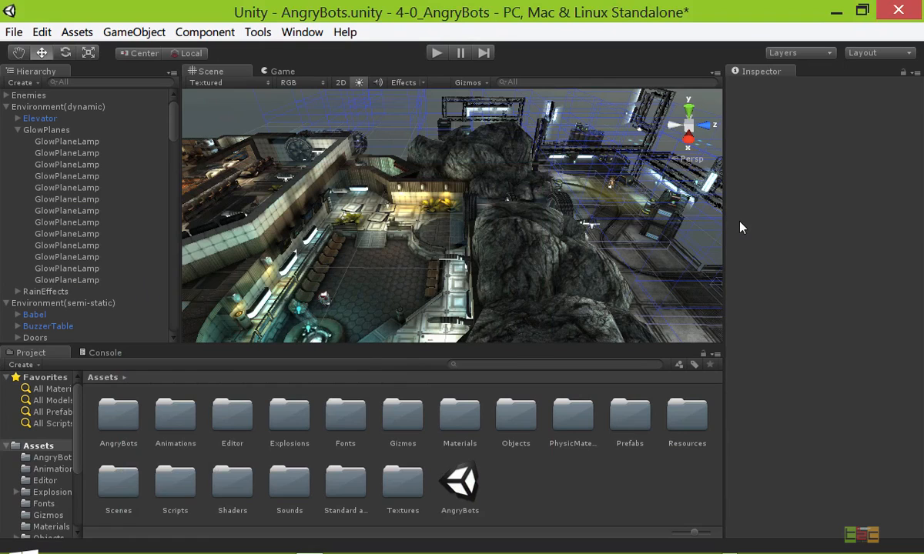
pyautogui.moveTo(15, 43)
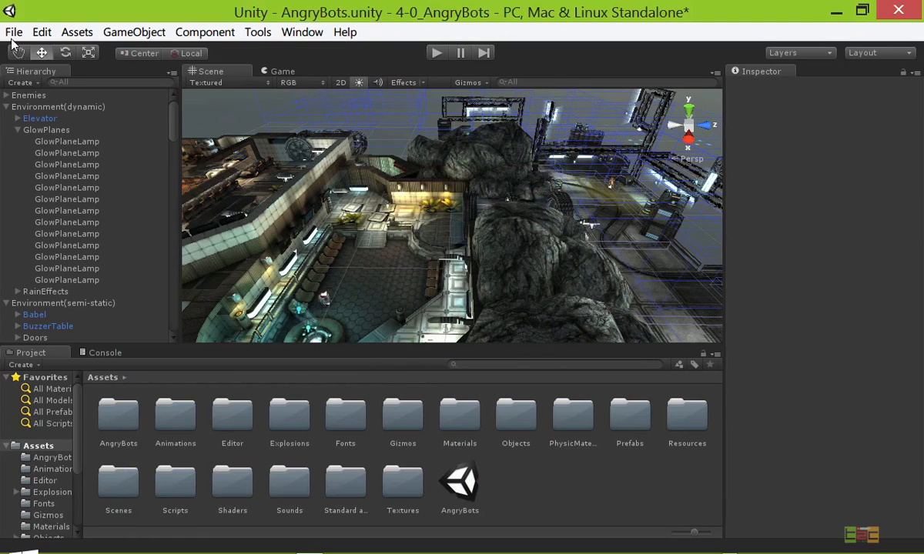
pyautogui.click(12, 30)
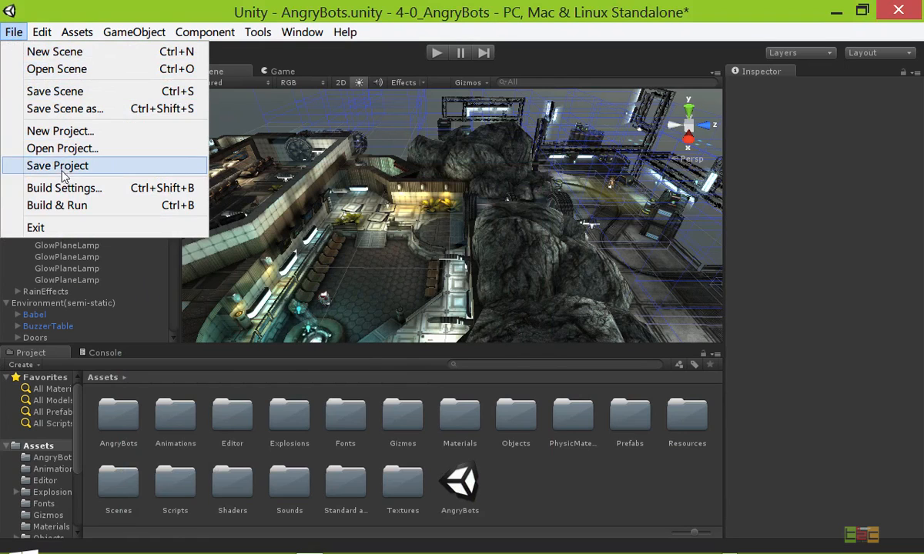
pyautogui.click(60, 131)
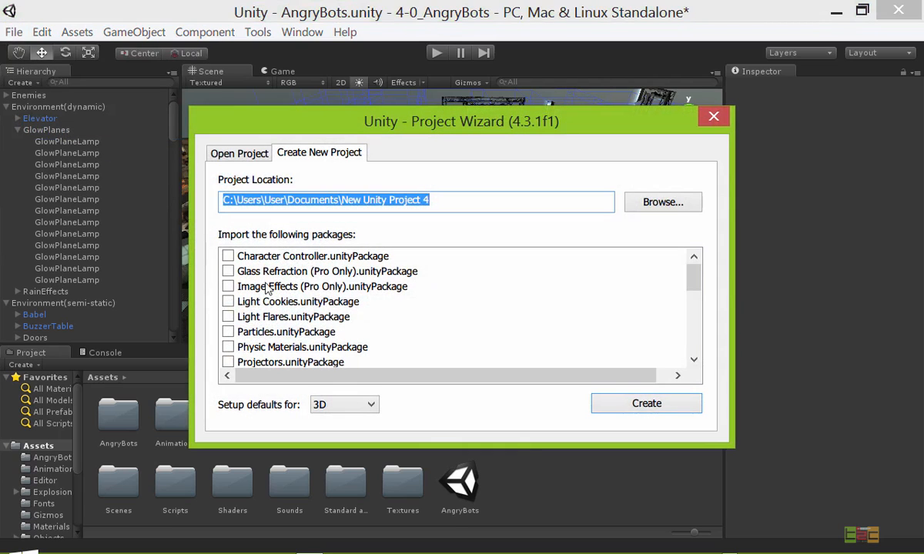
pyautogui.moveTo(268, 290)
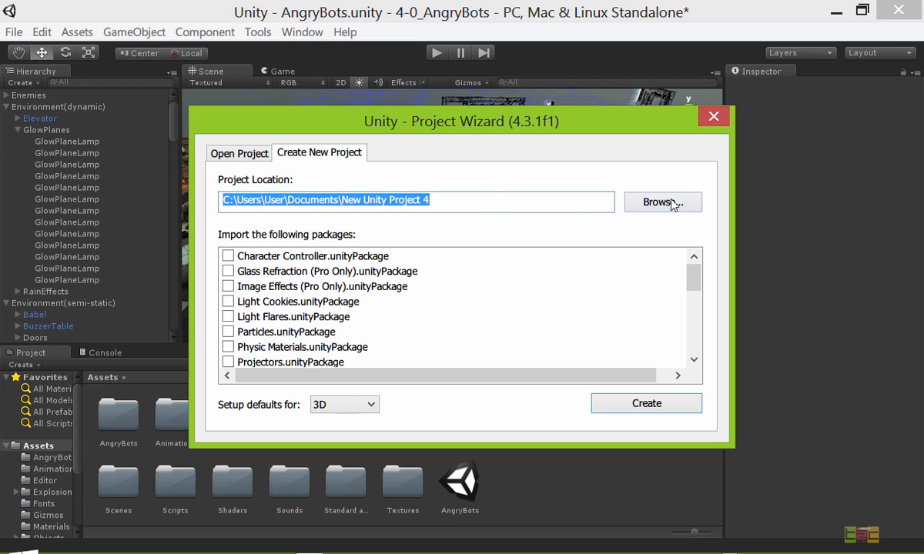
# - Store the project in the basic folder and discard the unsaved AngryBots scene
pyautogui.click(662, 202)
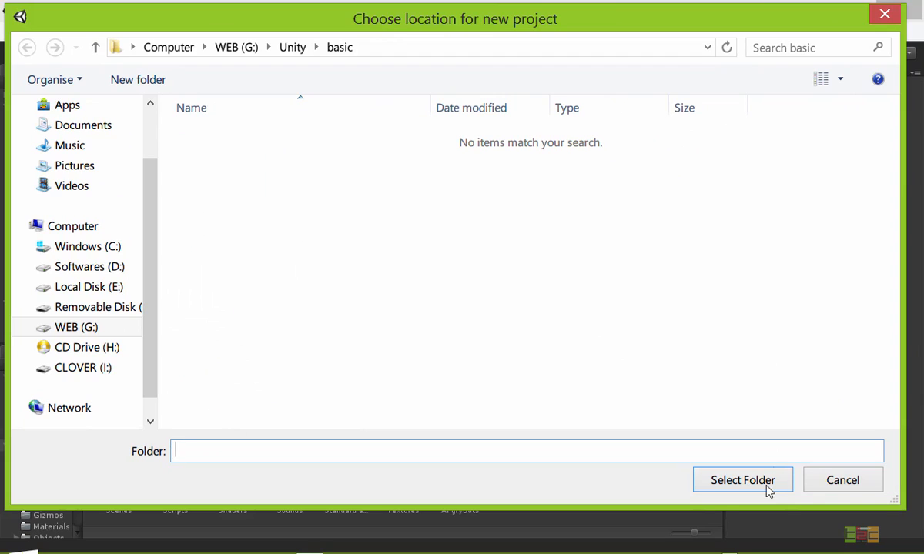
pyautogui.click(742, 481)
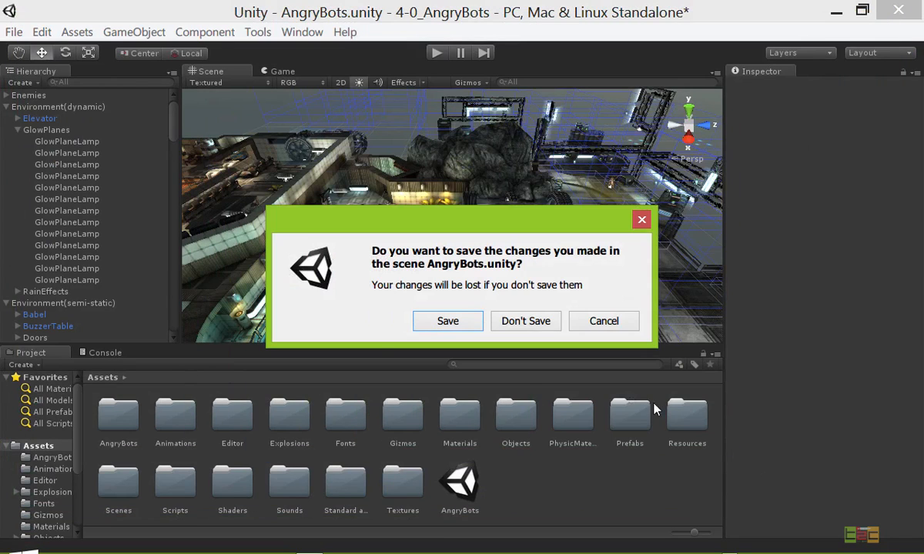
pyautogui.moveTo(527, 321)
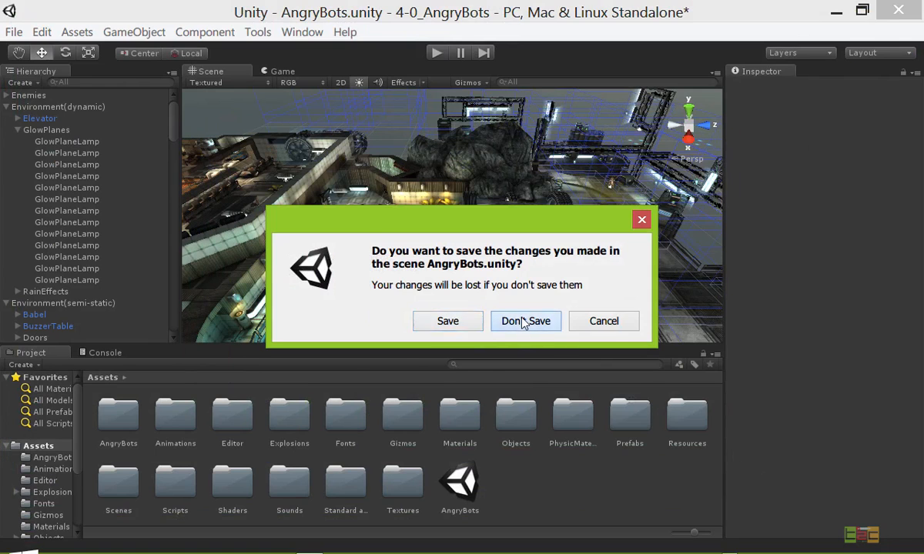
pyautogui.click(526, 322)
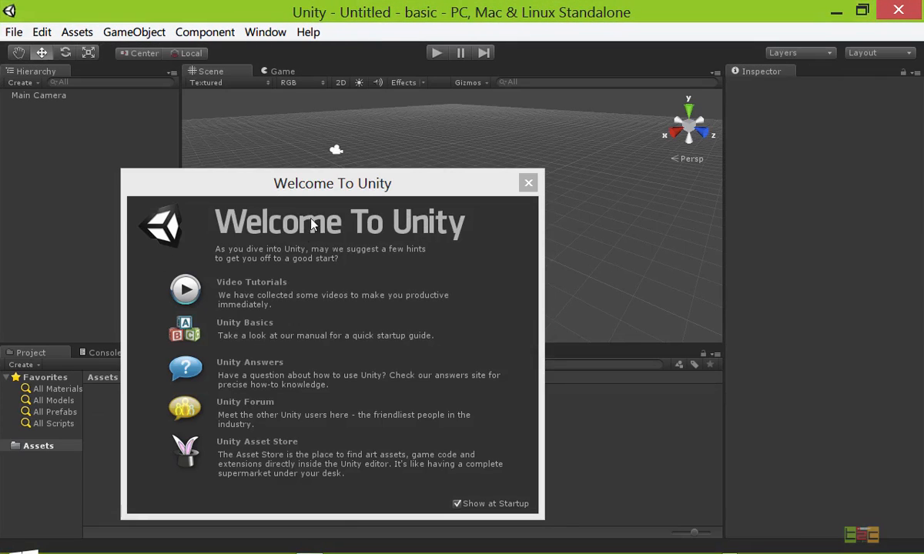
pyautogui.moveTo(389, 203)
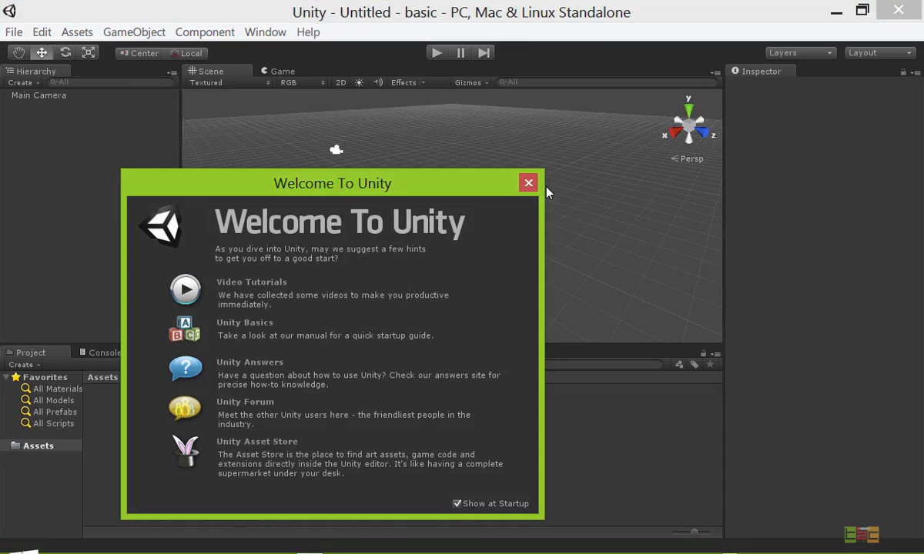
# - Dismiss the Welcome To Unity window to reveal the empty basic project
pyautogui.click(529, 183)
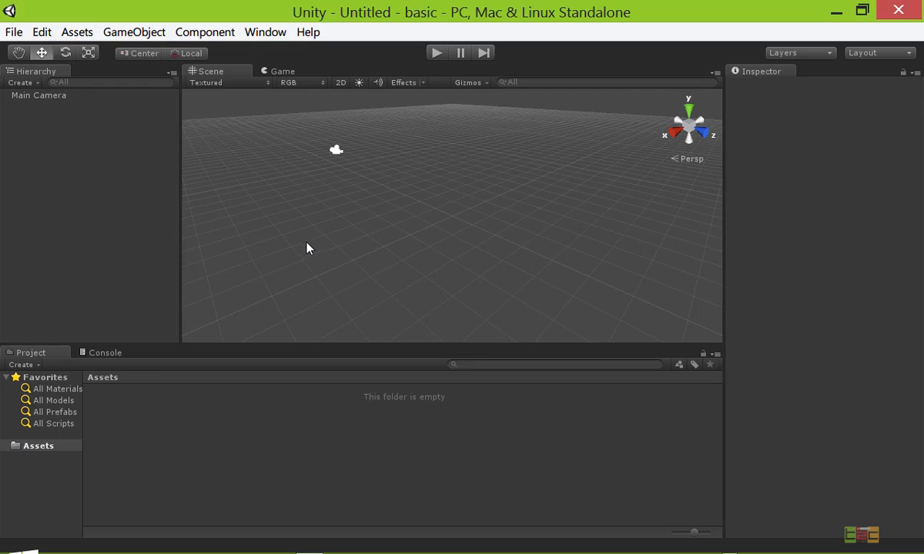
pyautogui.moveTo(378, 247)
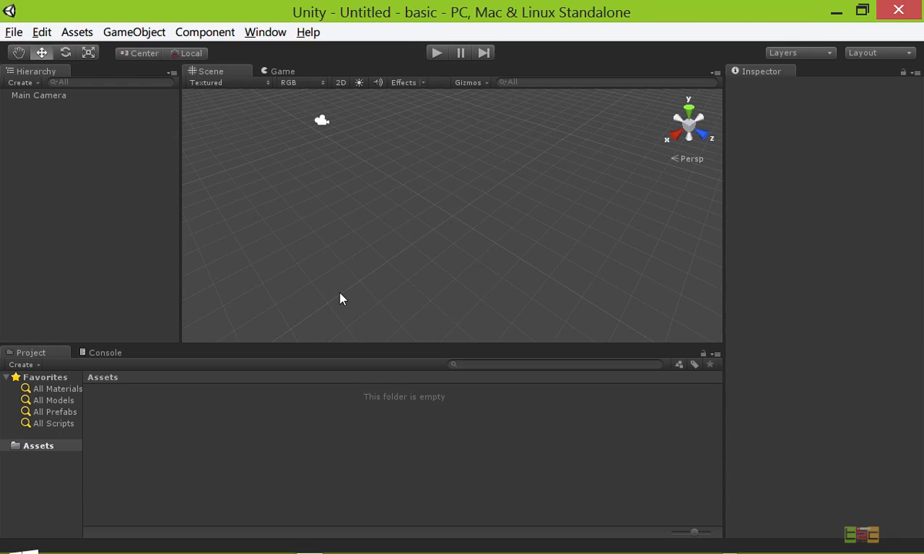
pyautogui.moveTo(332, 294)
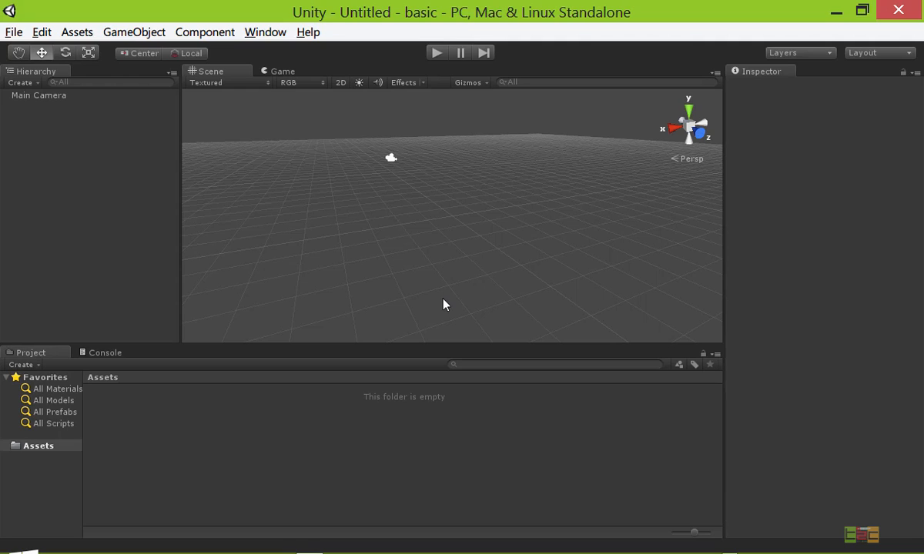
pyautogui.moveTo(139, 265)
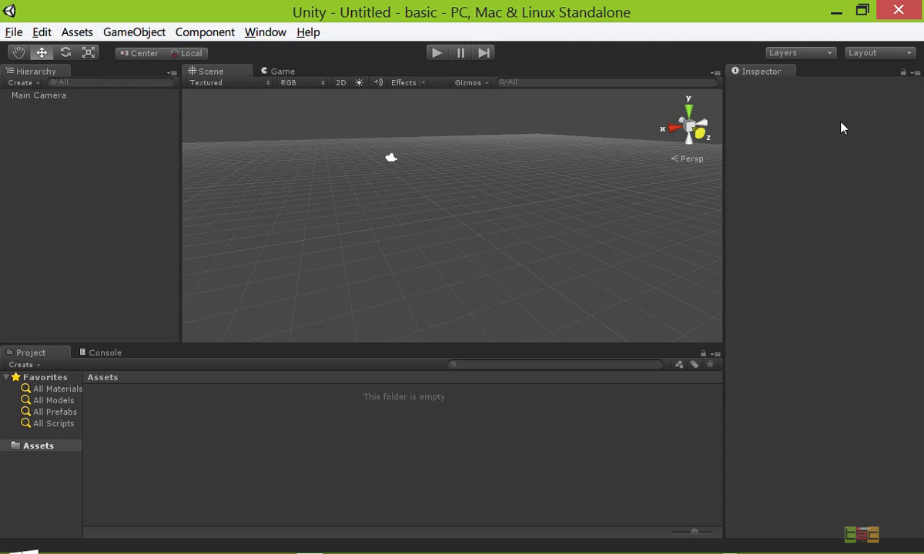
pyautogui.moveTo(792, 215)
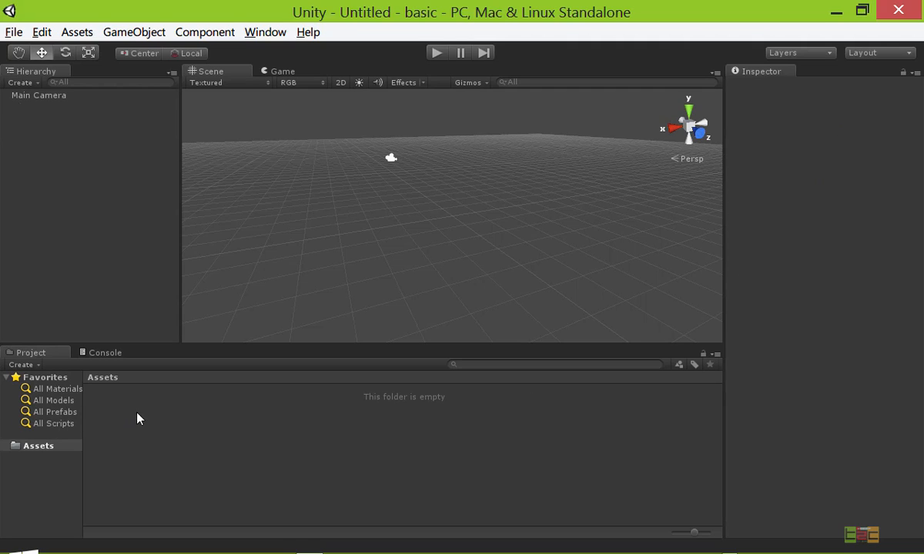
# - Switch the Scene view to a 3D perspective grid and select the Main Camera to view its settings
pyautogui.click(104, 352)
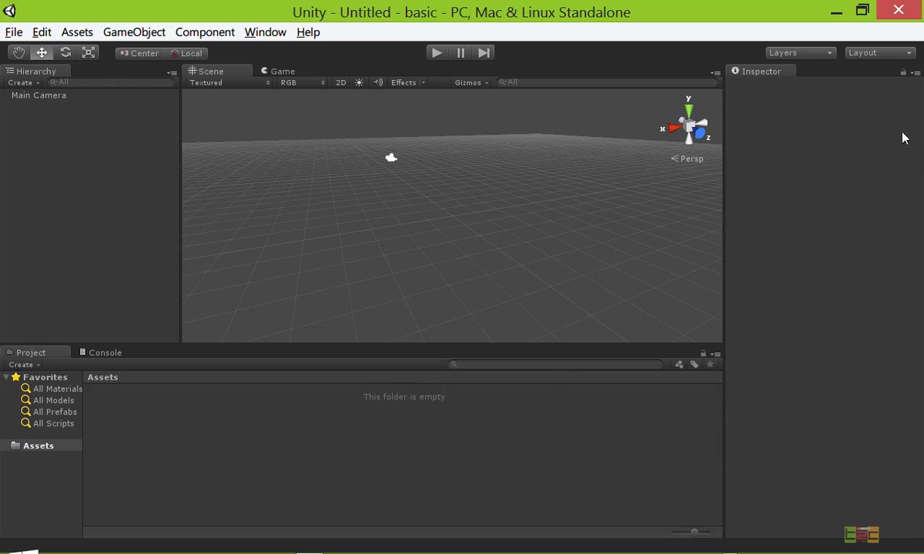
pyautogui.moveTo(767, 183)
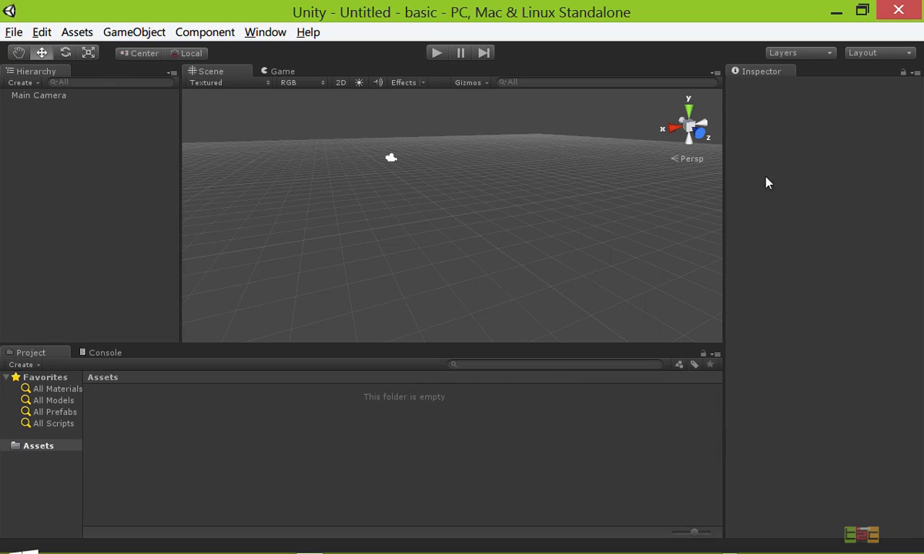
pyautogui.moveTo(3, 271)
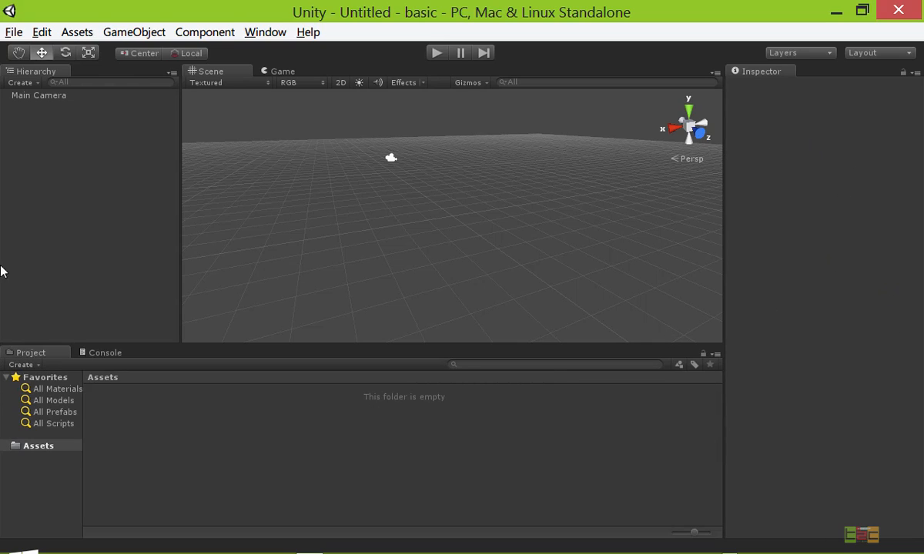
pyautogui.moveTo(34, 122)
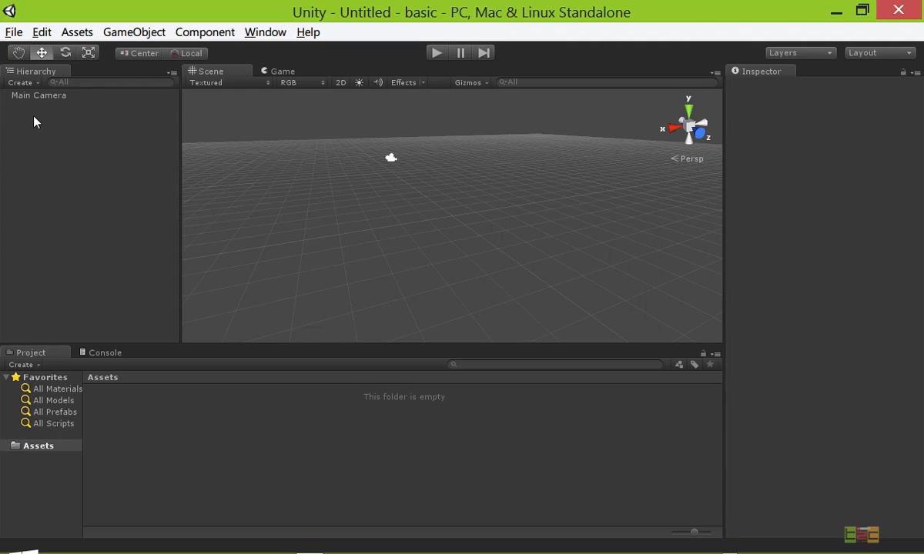
pyautogui.moveTo(64, 154)
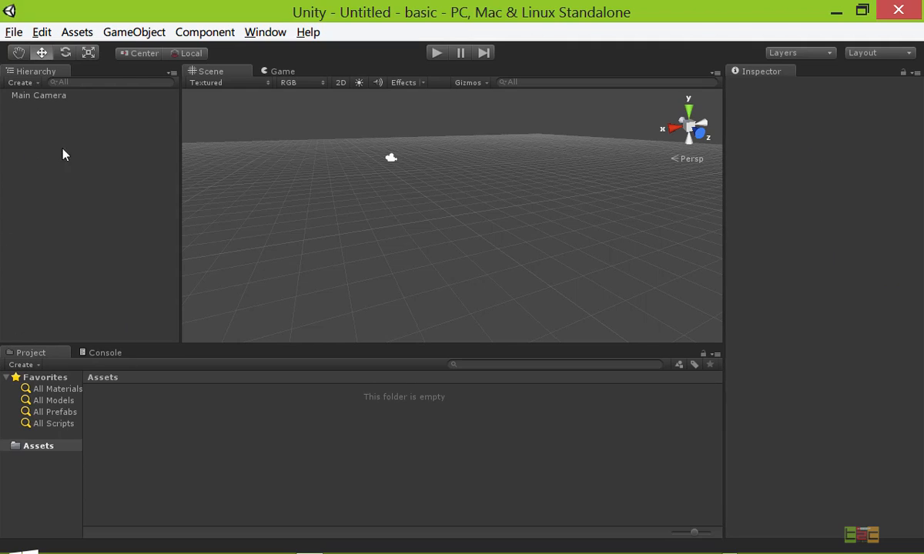
pyautogui.moveTo(397, 155)
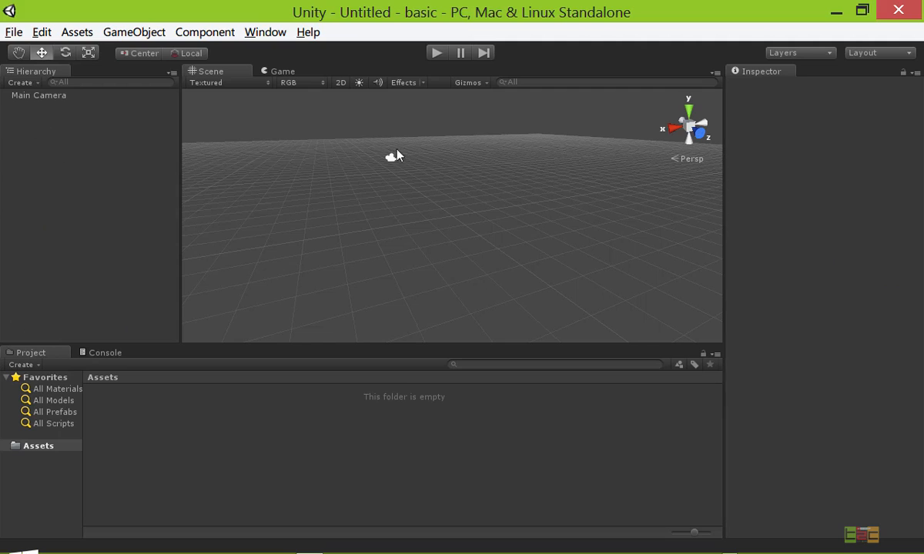
pyautogui.click(38, 95)
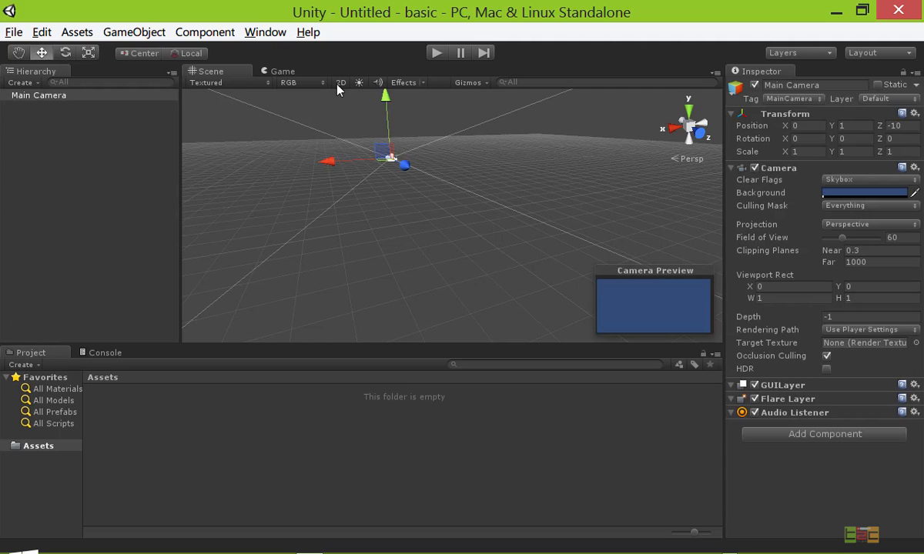
pyautogui.click(340, 83)
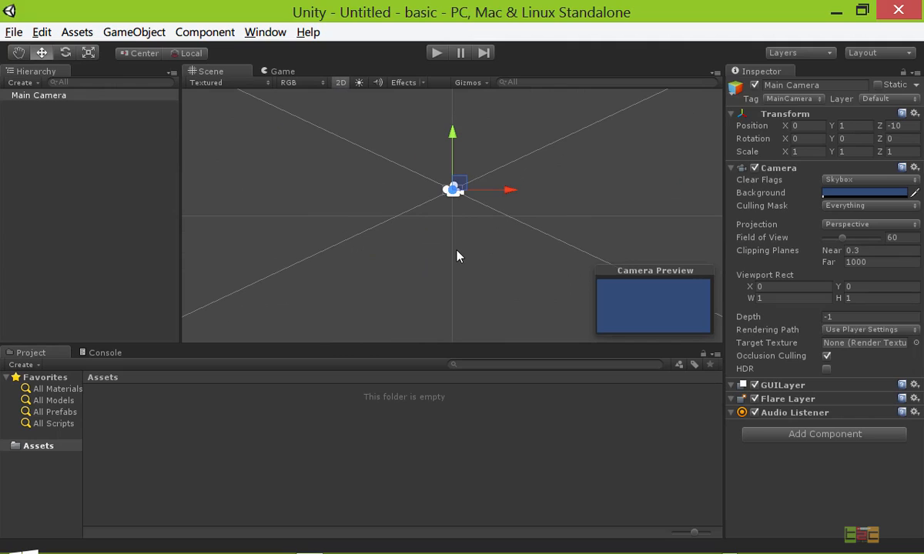
pyautogui.moveTo(379, 237)
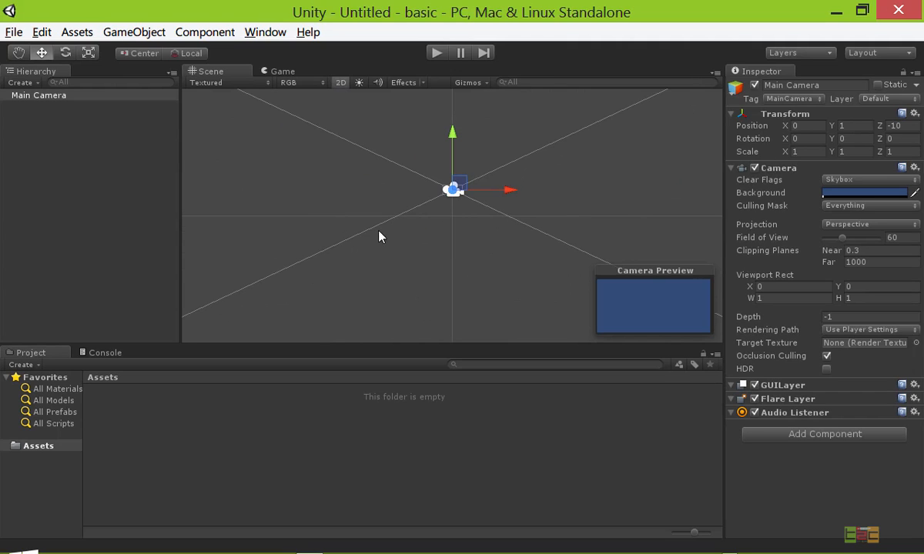
pyautogui.moveTo(378, 232)
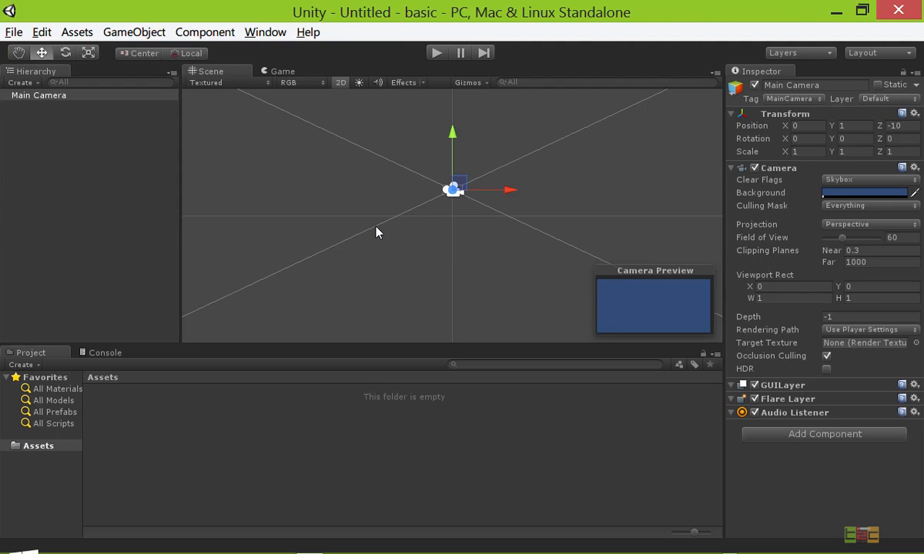
pyautogui.moveTo(342, 83)
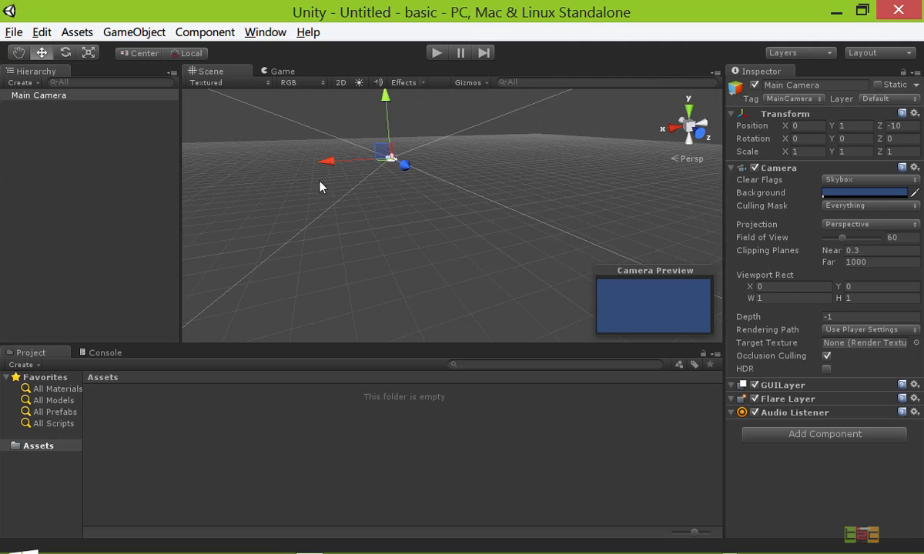
pyautogui.moveTo(420, 103)
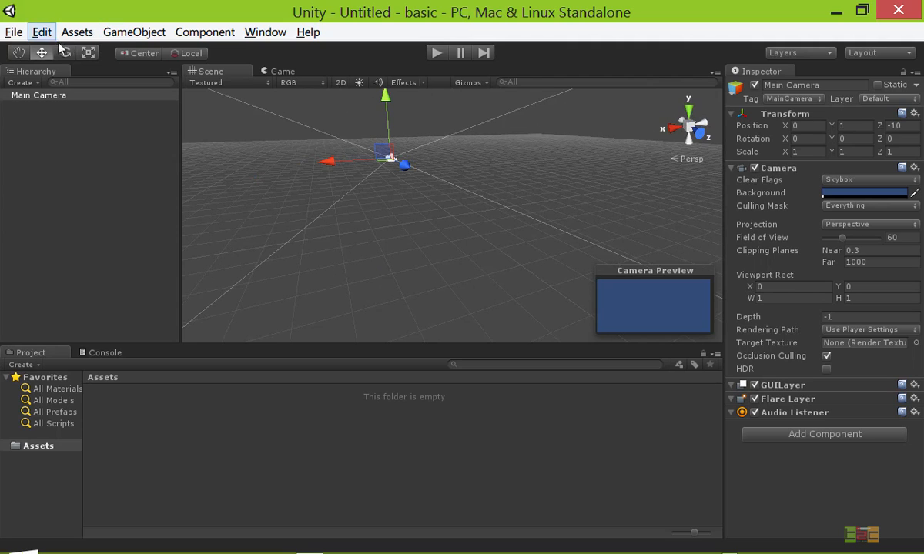
# - Browse the Assets, GameObject and Component menus to see what they offer
pyautogui.click(77, 31)
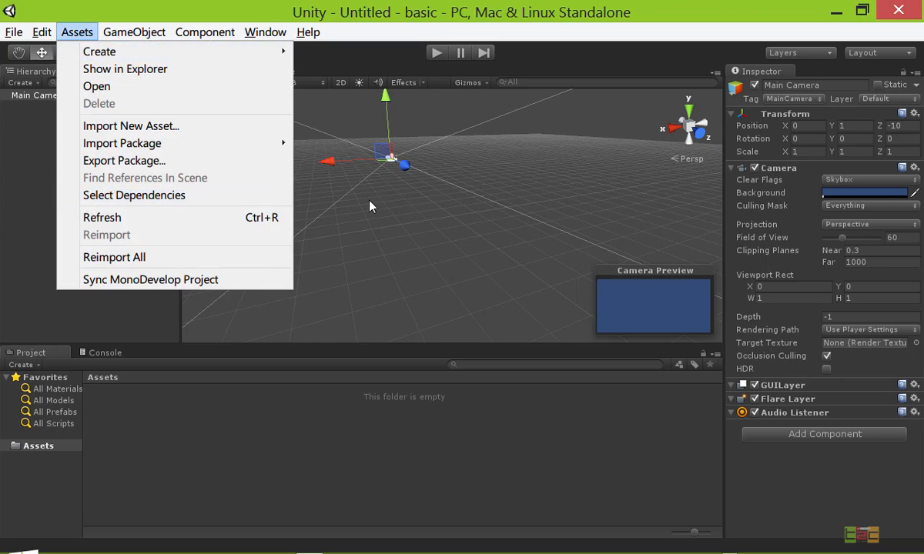
pyautogui.moveTo(363, 213)
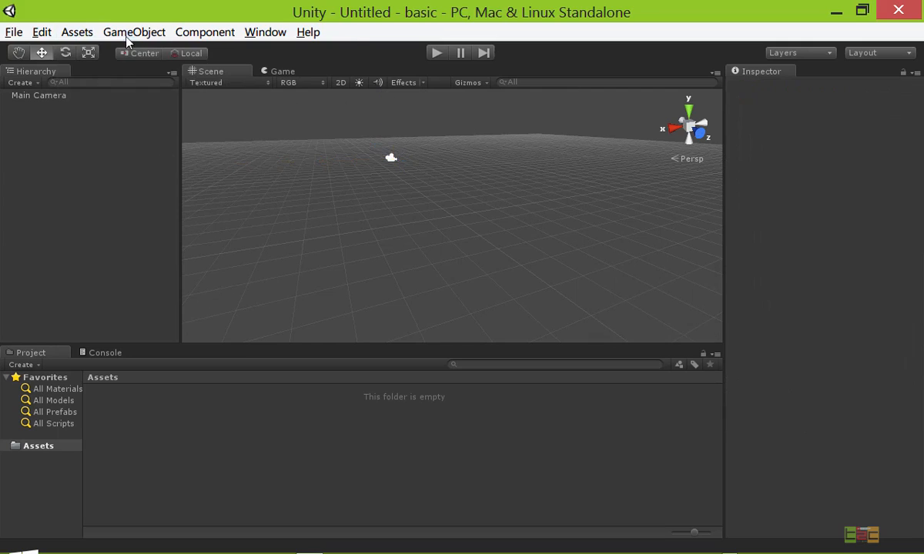
pyautogui.click(134, 31)
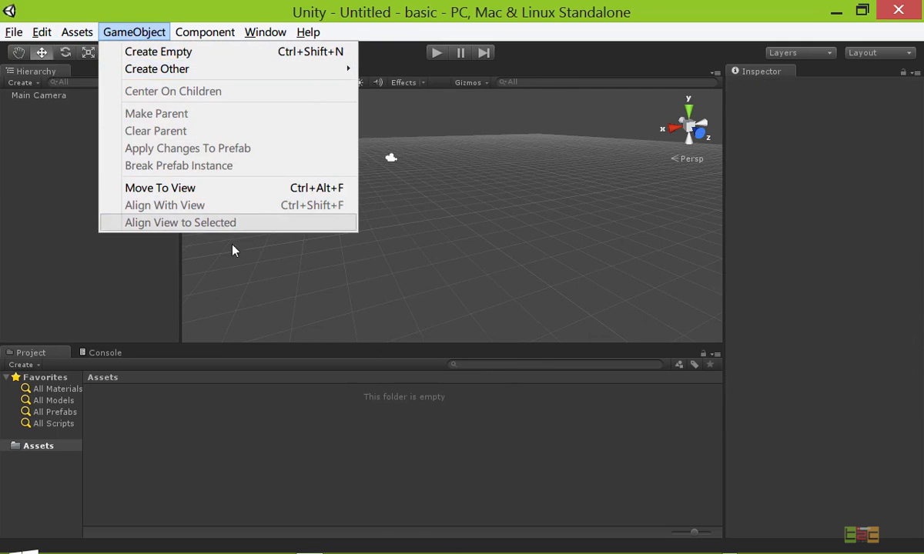
pyautogui.click(205, 31)
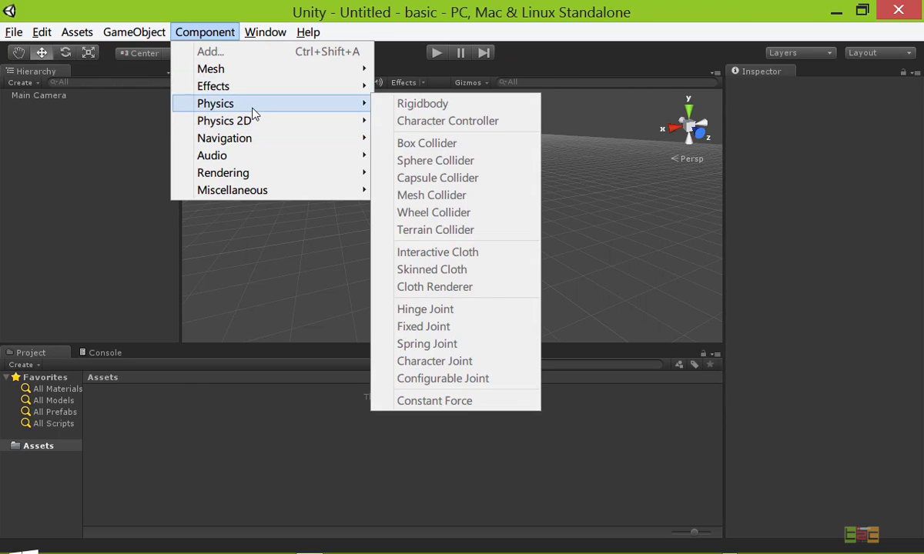
pyautogui.click(265, 31)
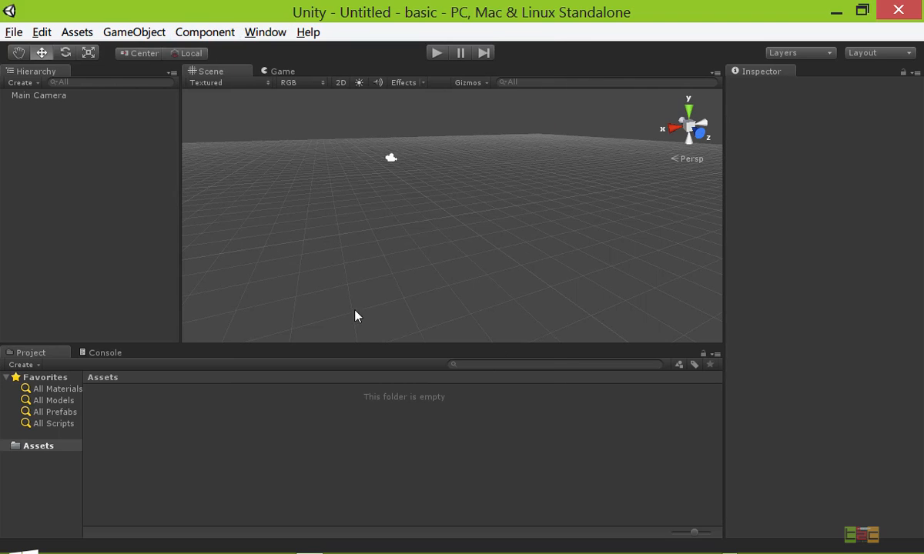
pyautogui.moveTo(356, 251)
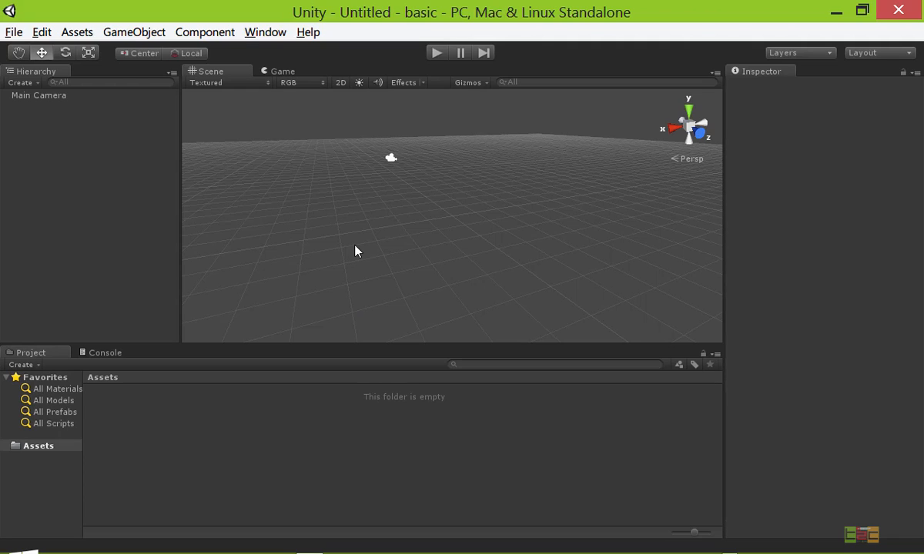
pyautogui.moveTo(342, 200)
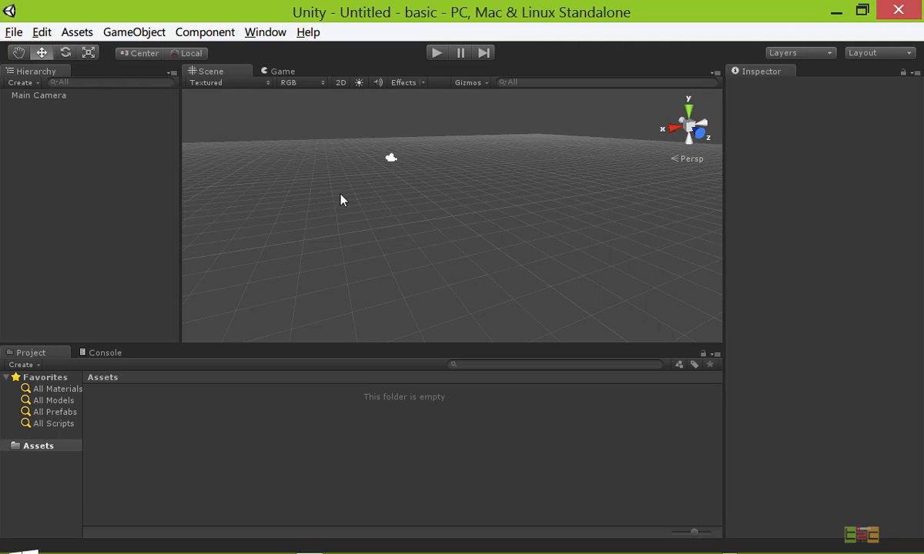
pyautogui.click(132, 31)
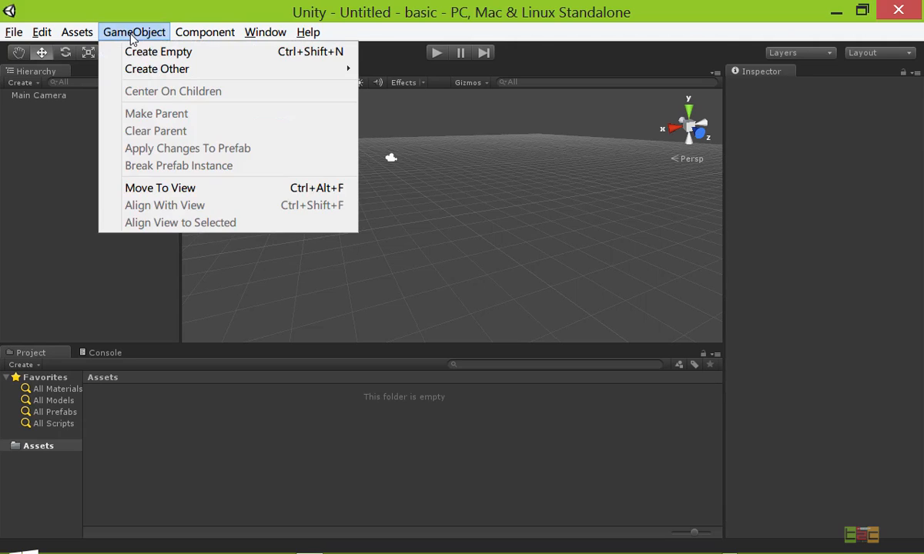
pyautogui.moveTo(496, 233)
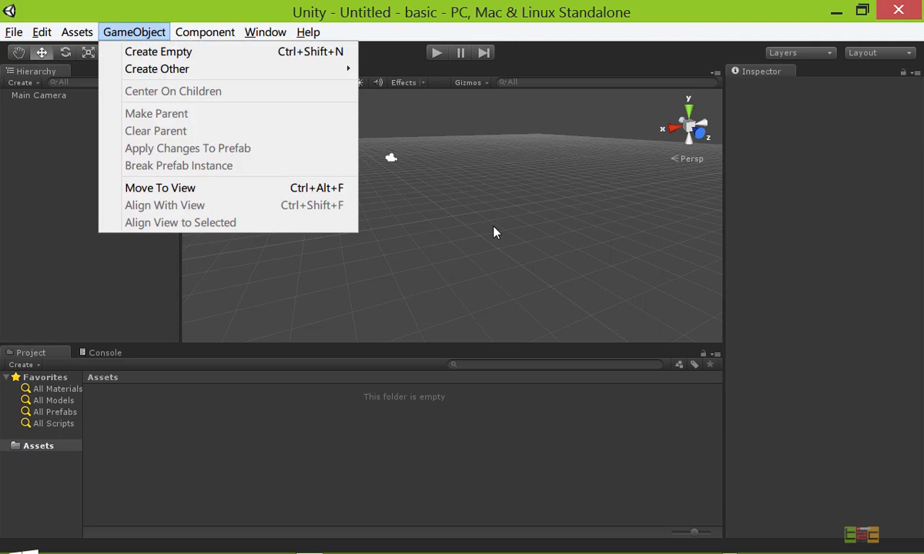
pyautogui.click(496, 233)
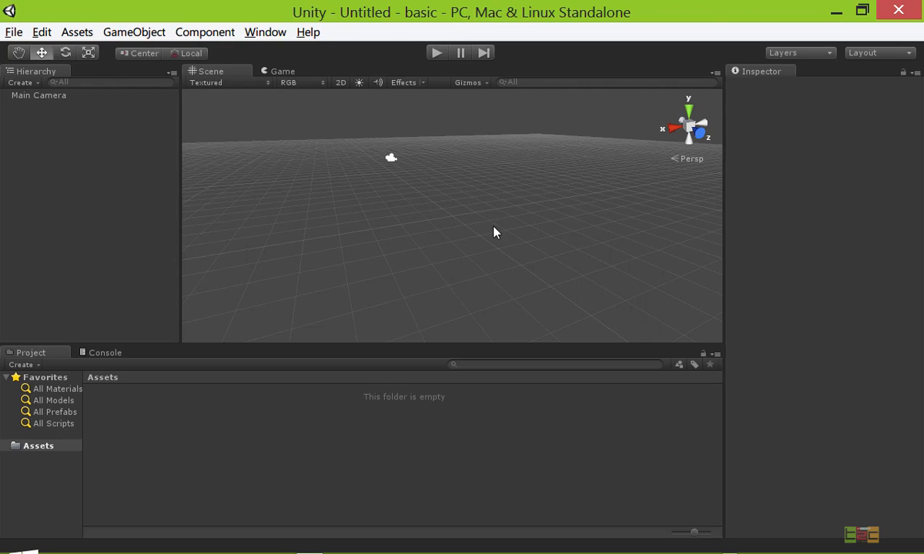
# - Add a Cube to the scene from GameObject > Create Other
pyautogui.click(134, 31)
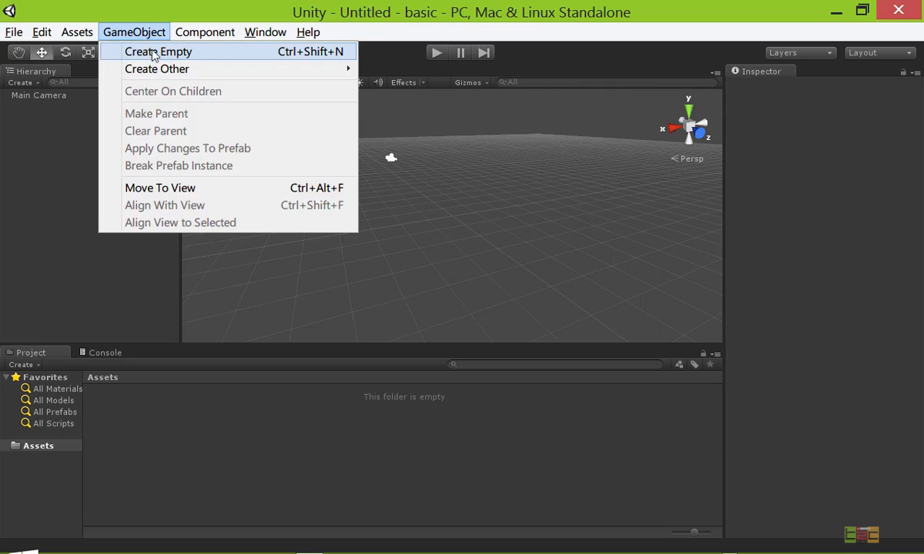
pyautogui.click(203, 31)
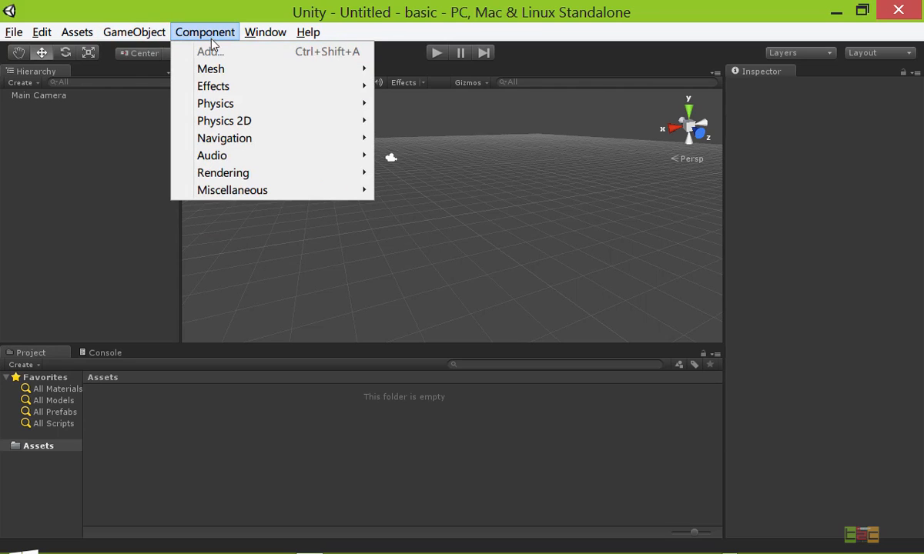
pyautogui.moveTo(305, 87)
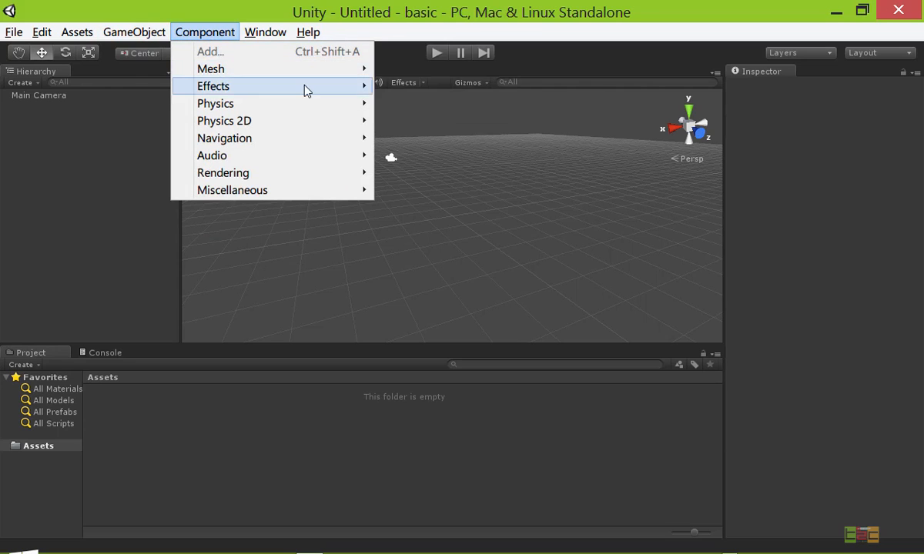
pyautogui.moveTo(225, 139)
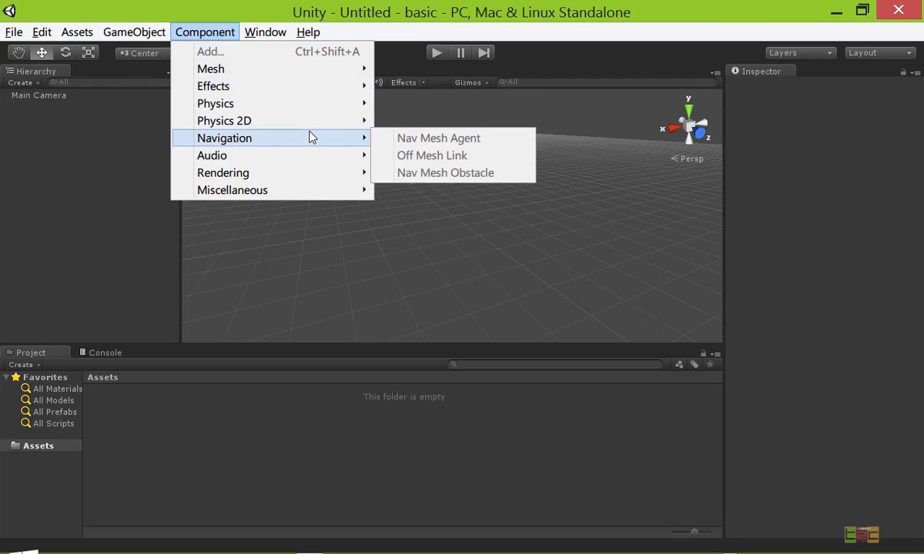
pyautogui.click(134, 31)
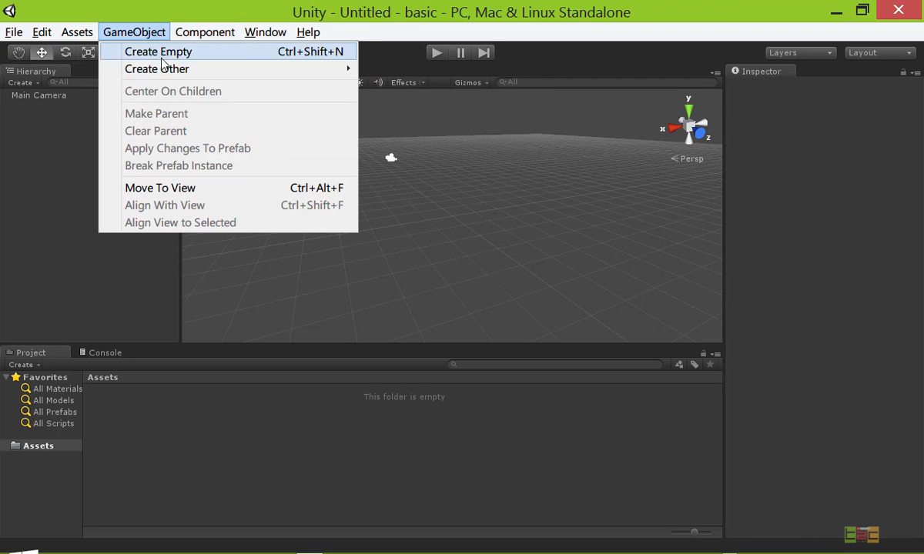
pyautogui.moveTo(157, 68)
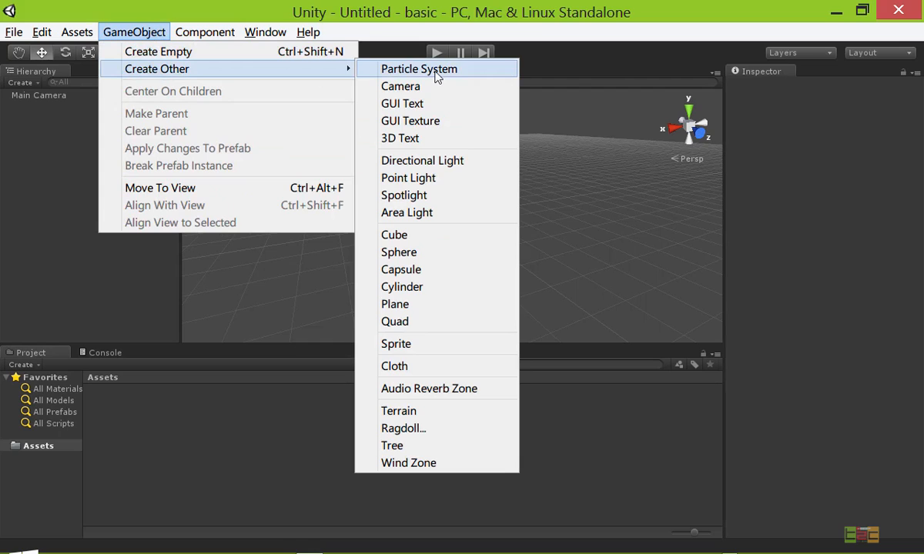
pyautogui.moveTo(413, 234)
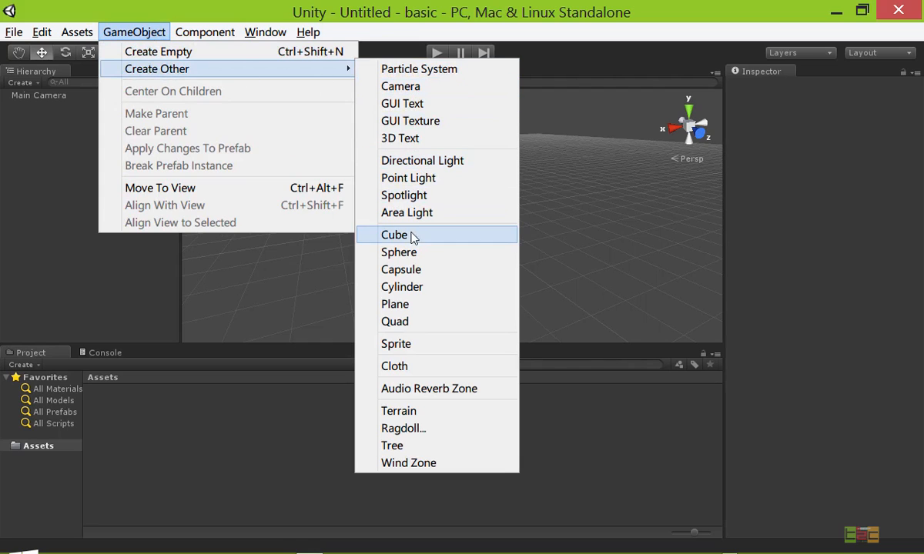
pyautogui.moveTo(401, 270)
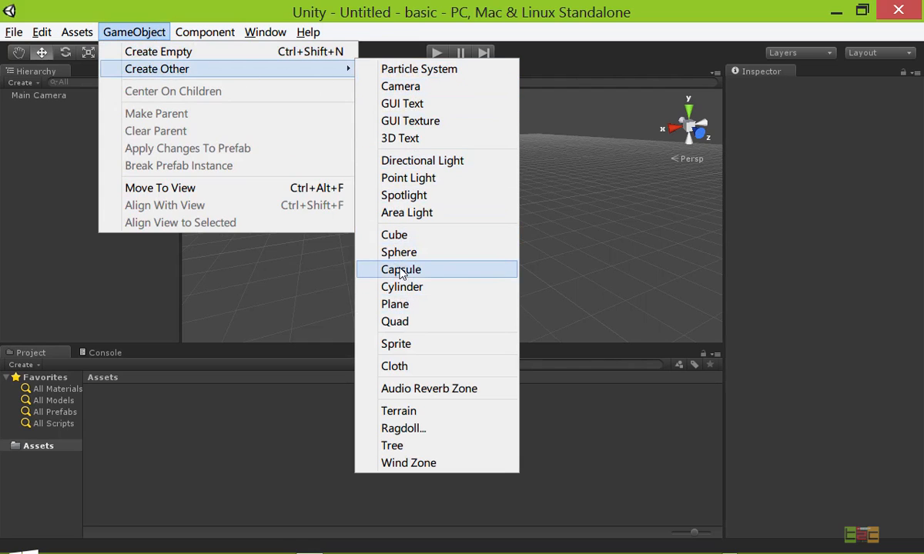
pyautogui.moveTo(407, 327)
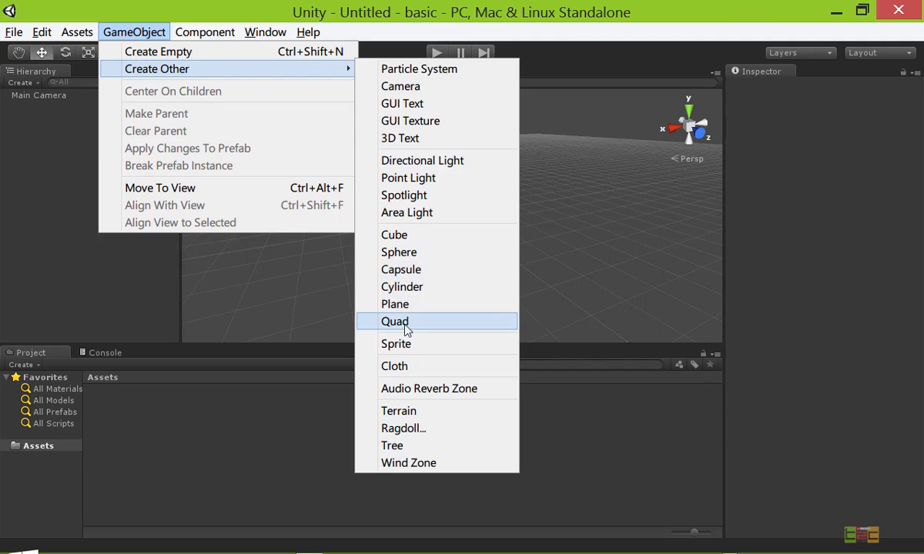
pyautogui.click(394, 234)
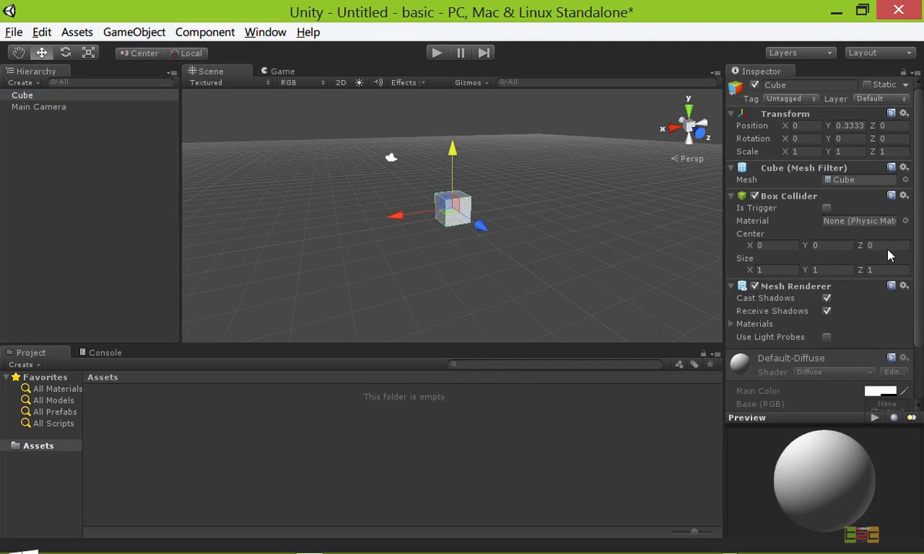
pyautogui.moveTo(872, 219)
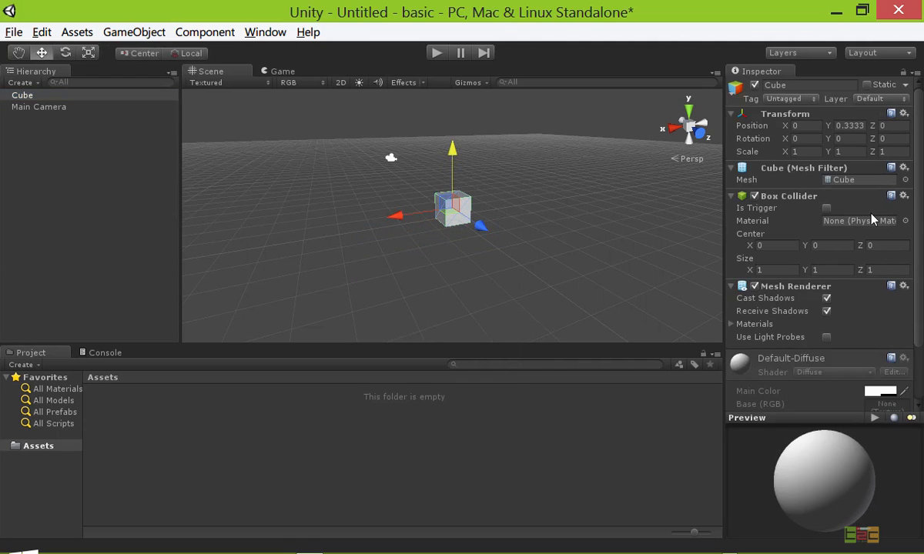
pyautogui.moveTo(892, 191)
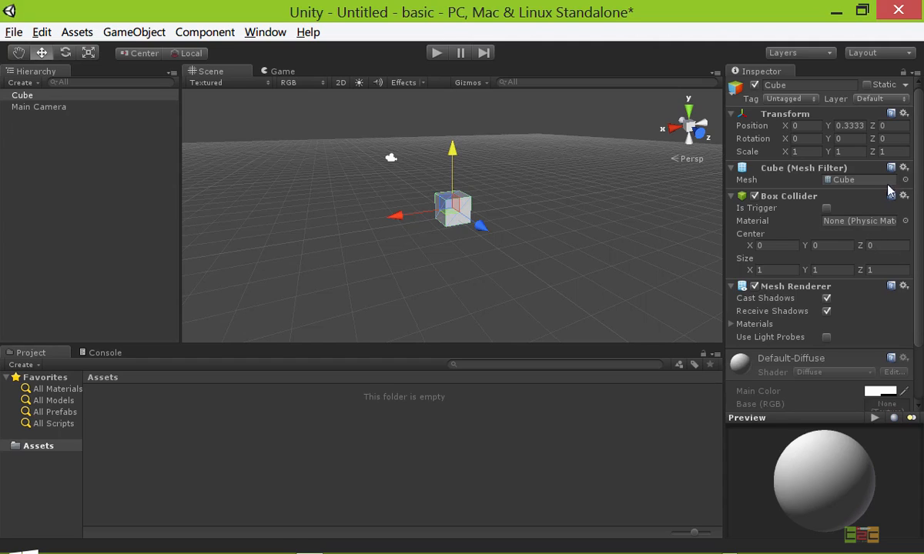
# - Scroll the Inspector to reveal the cube's Mesh Renderer and default material
pyautogui.scroll(-3)
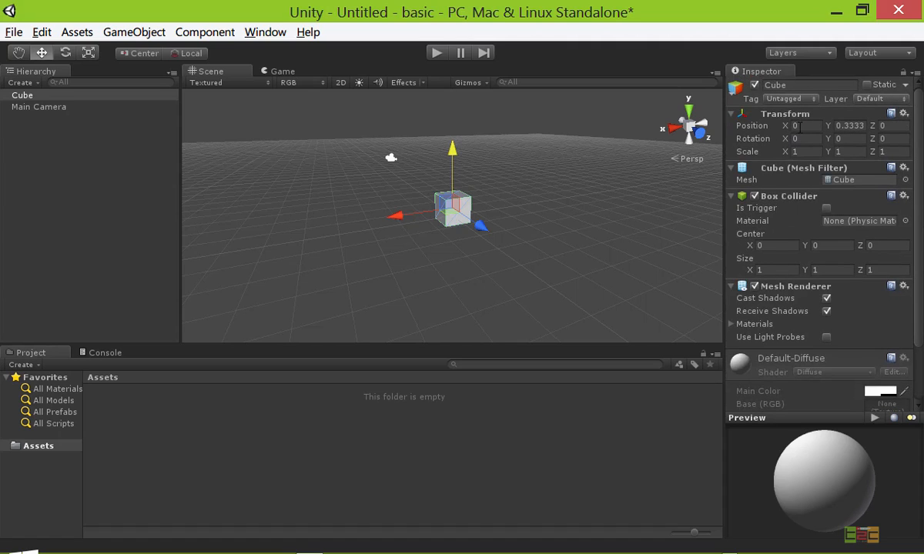
pyautogui.moveTo(761, 259)
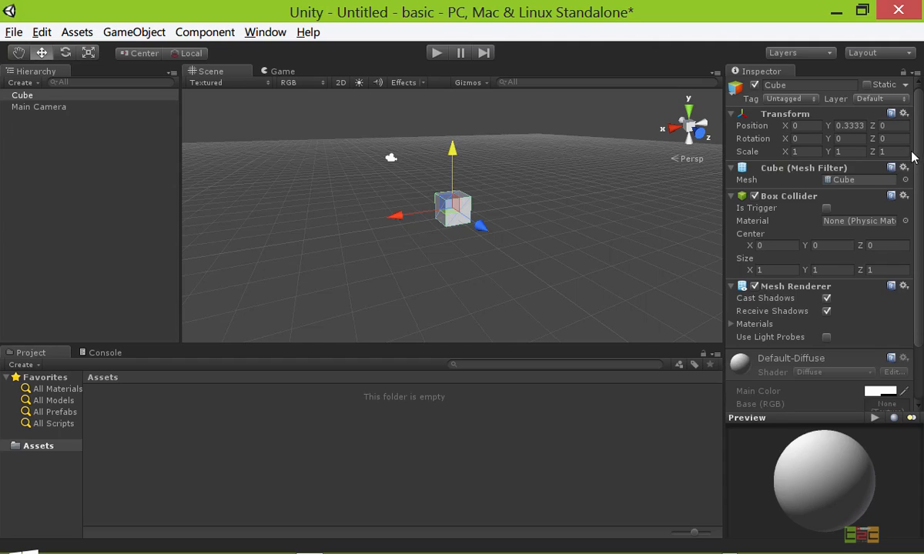
pyautogui.scroll(-3)
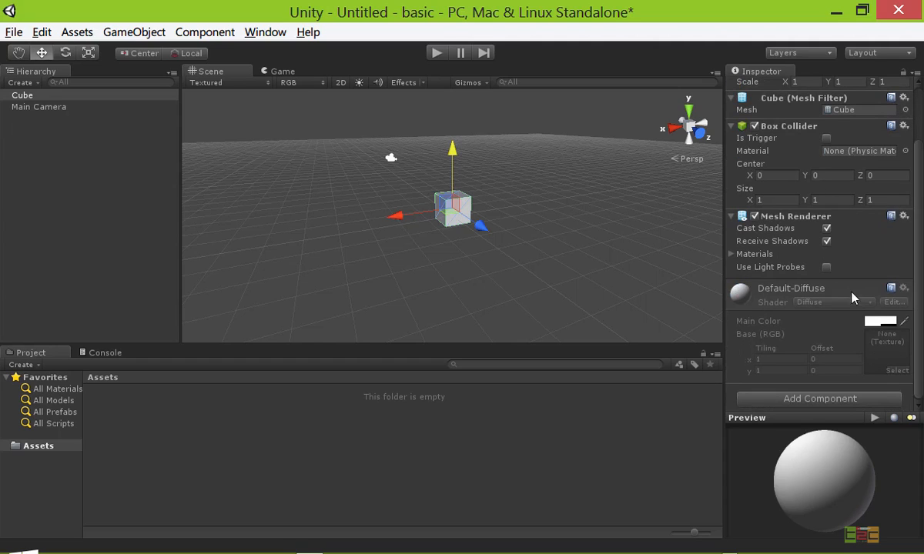
pyautogui.moveTo(891, 338)
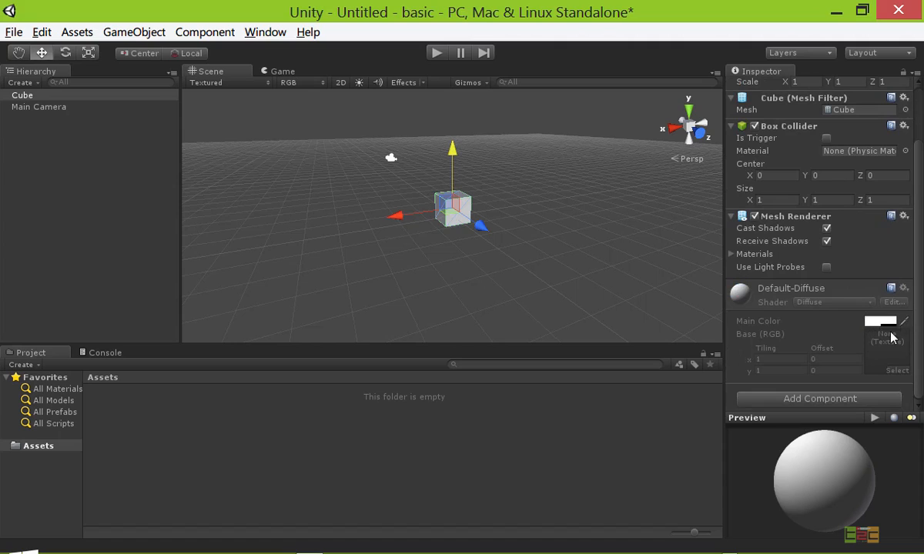
pyautogui.moveTo(906, 222)
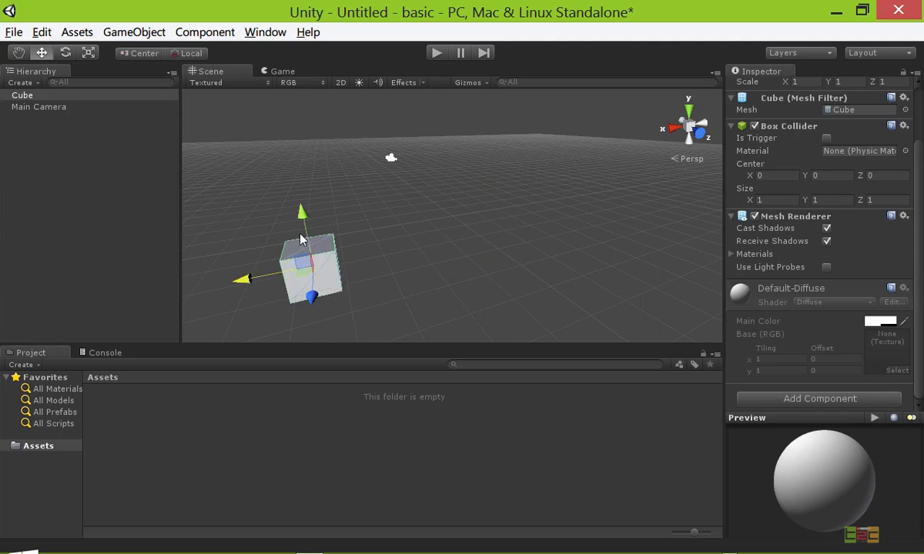
# - Drag the cube back toward the grid centre, near position 1.5811, 0.3333, 2.4551
pyautogui.moveTo(301, 238); pyautogui.dragTo(444, 246)
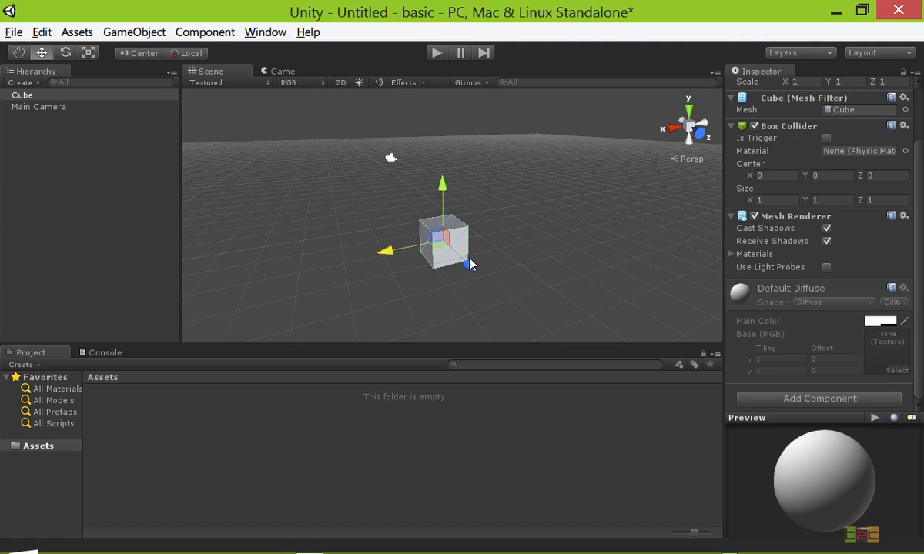
pyautogui.moveTo(593, 265)
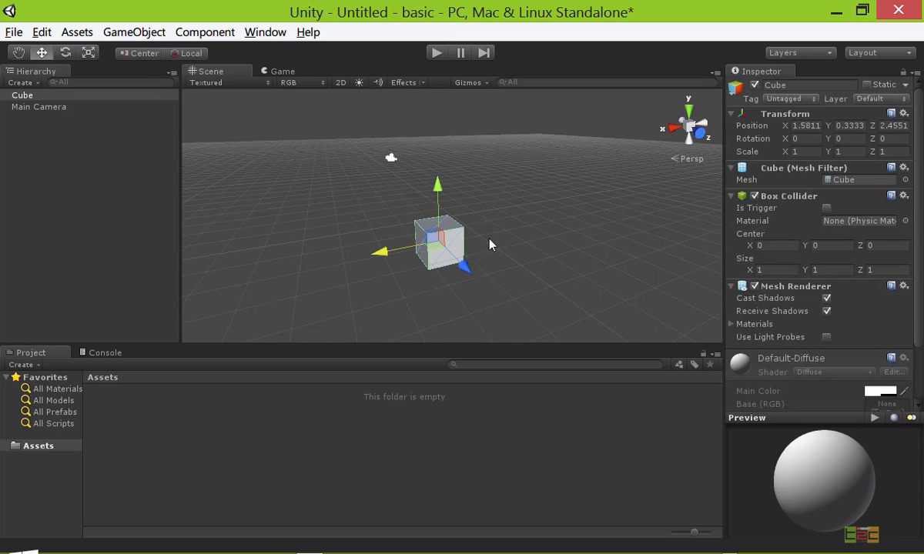
pyautogui.moveTo(399, 265)
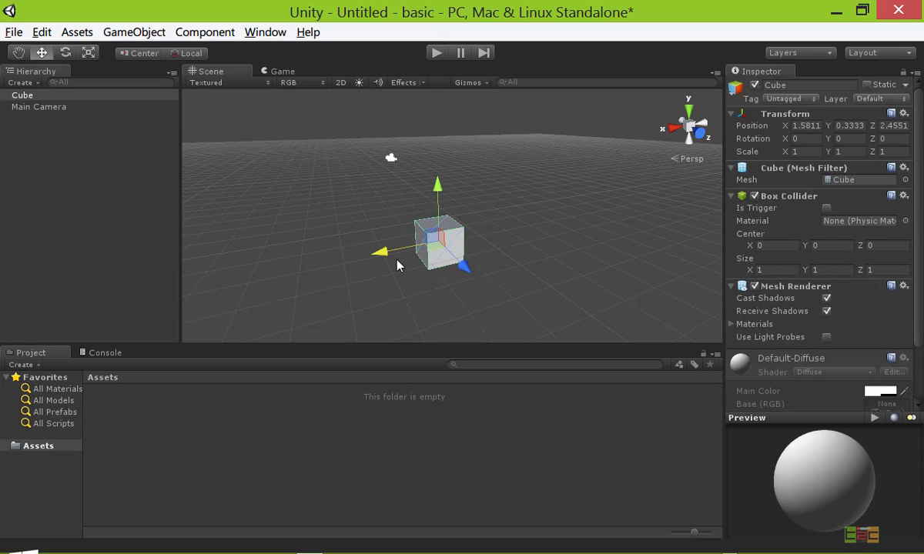
pyautogui.moveTo(162, 126)
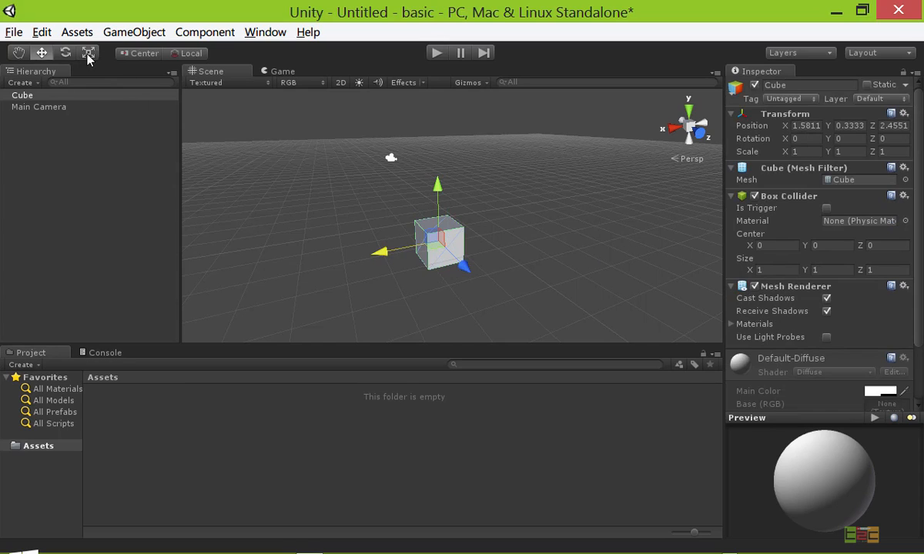
# - Stretch the cube into a wide box with scale X 2, Y 1, Z 1.7609
pyautogui.click(90, 53)
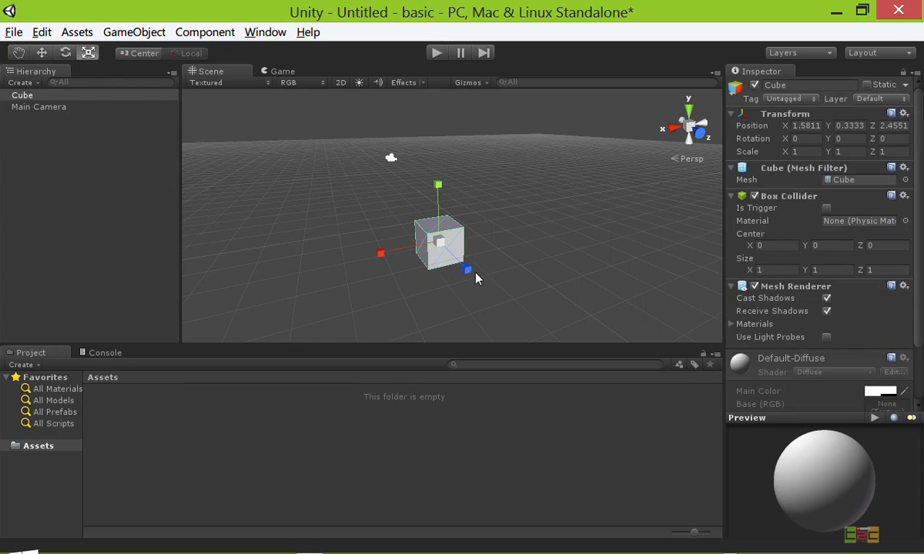
pyautogui.moveTo(468, 270); pyautogui.dragTo(512, 317)
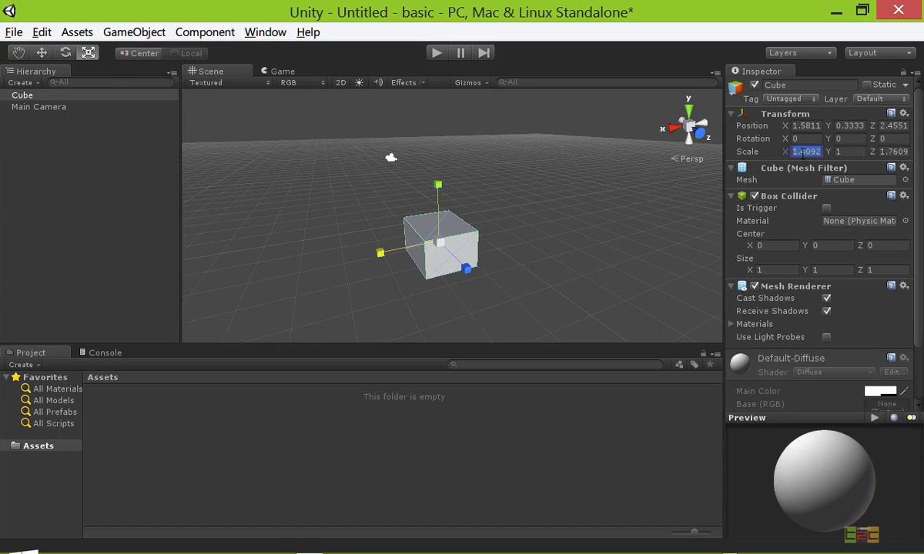
pyautogui.write('2')
pyautogui.click(803, 125)
pyautogui.write('1.52')
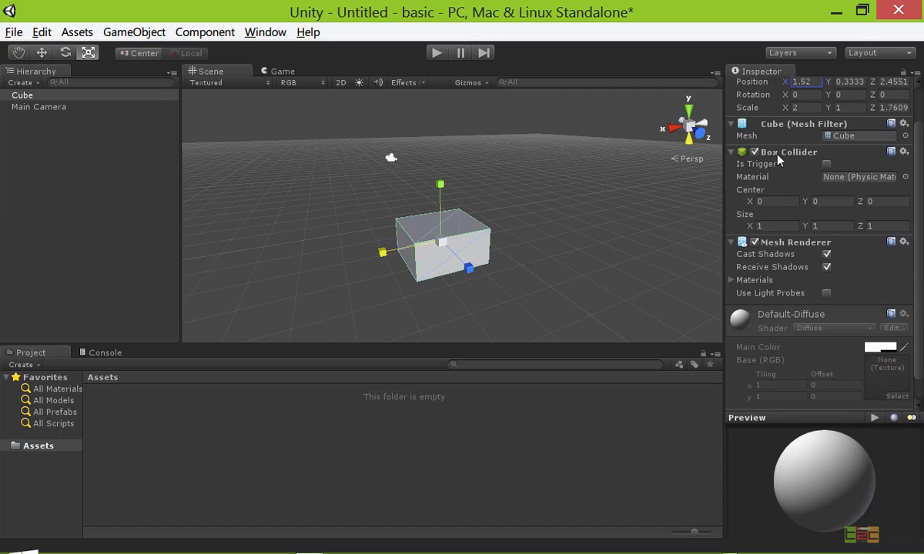
pyautogui.moveTo(779, 161)
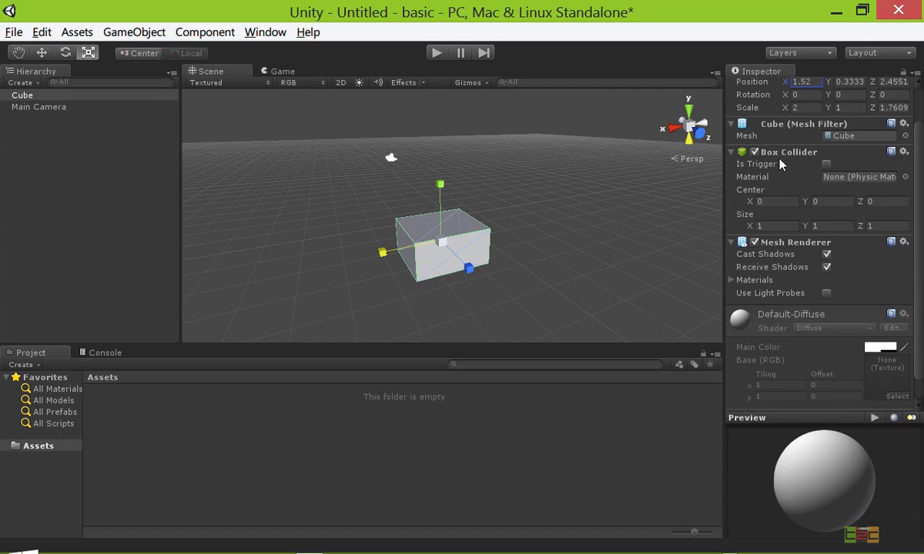
pyautogui.scroll(-3)
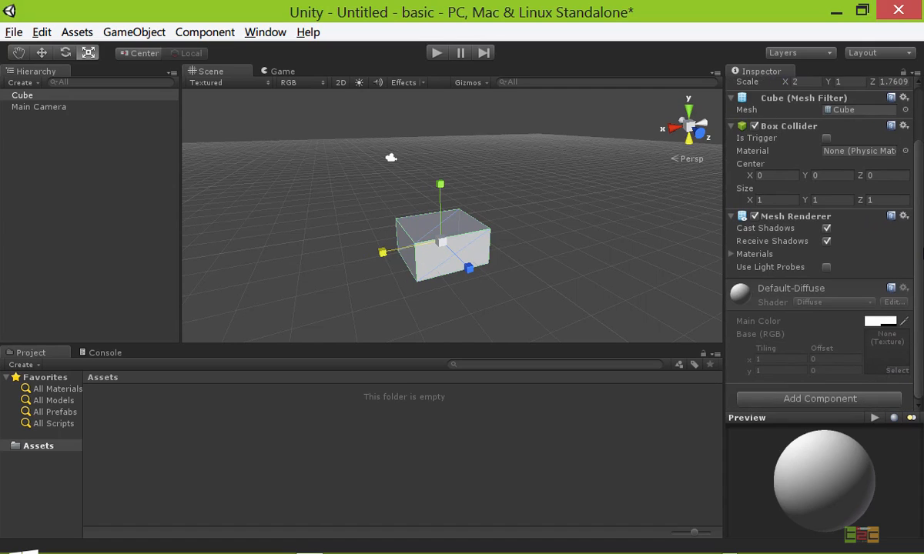
pyautogui.moveTo(553, 312)
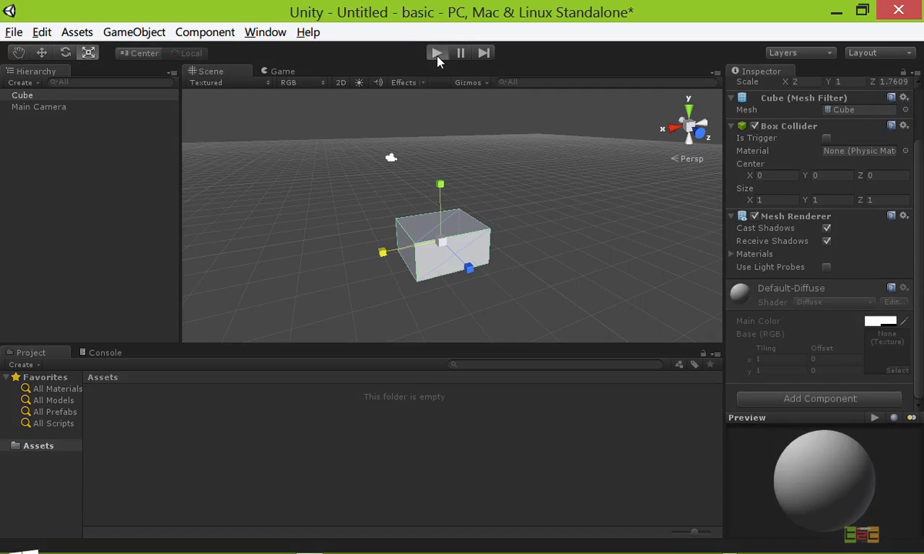
pyautogui.click(437, 52)
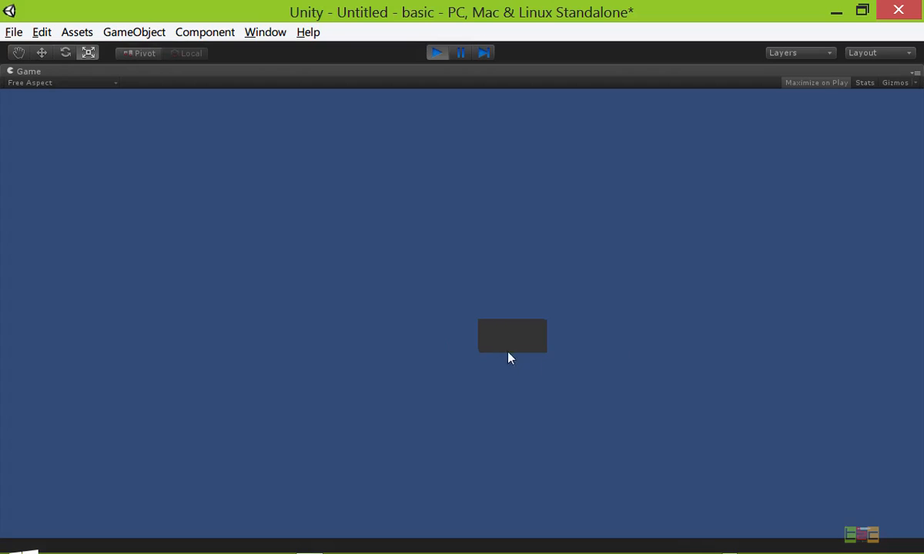
pyautogui.moveTo(543, 417)
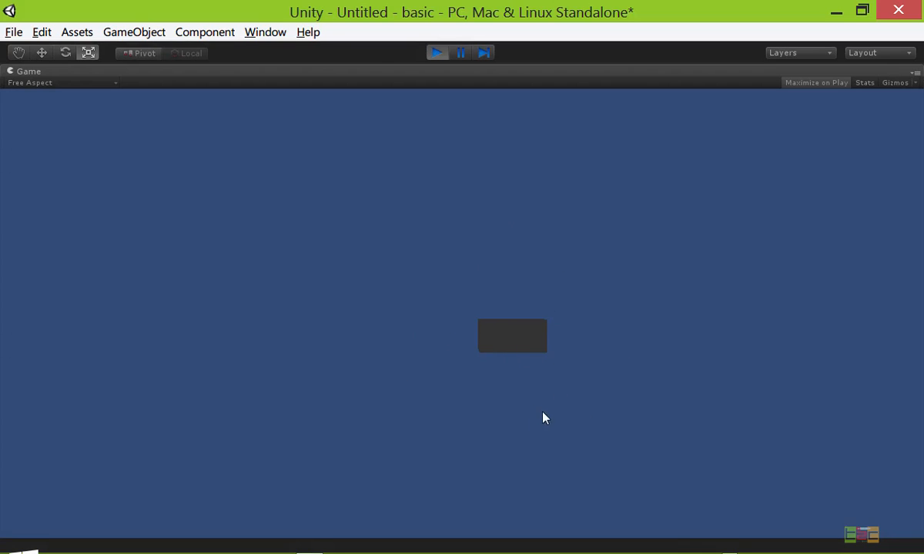
pyautogui.moveTo(644, 391)
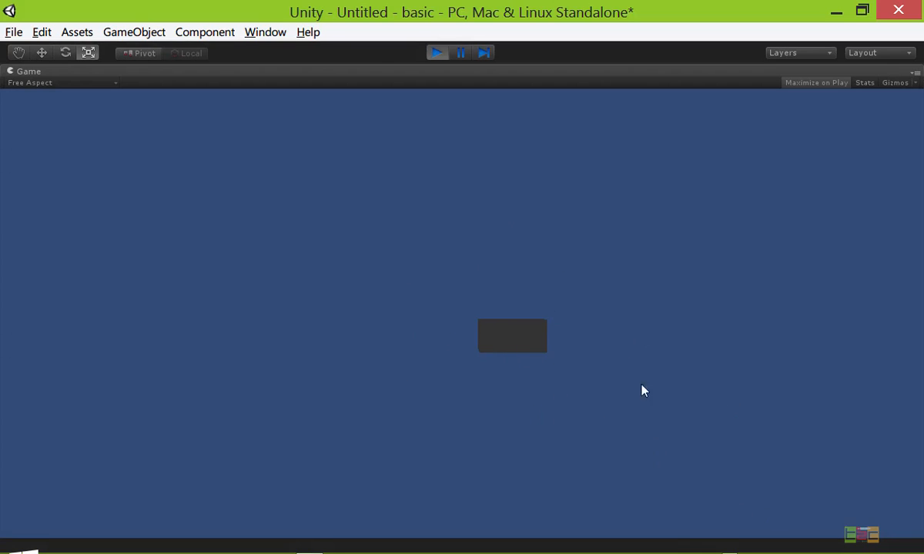
pyautogui.moveTo(416, 391)
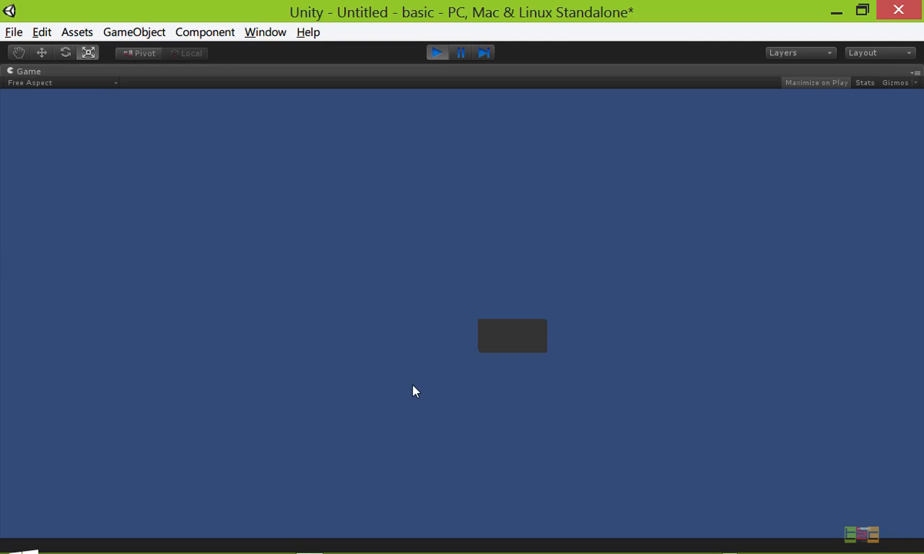
pyautogui.moveTo(518, 355)
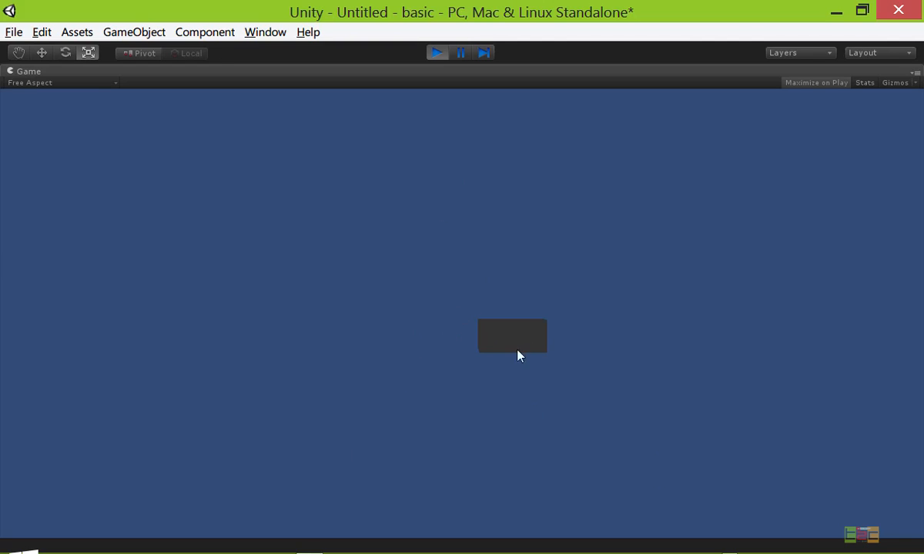
pyautogui.moveTo(486, 352)
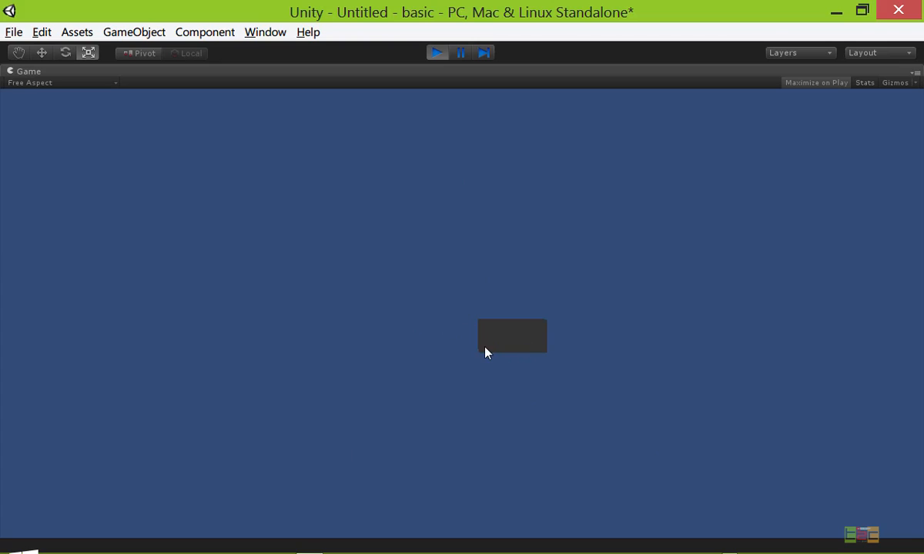
pyautogui.moveTo(591, 324)
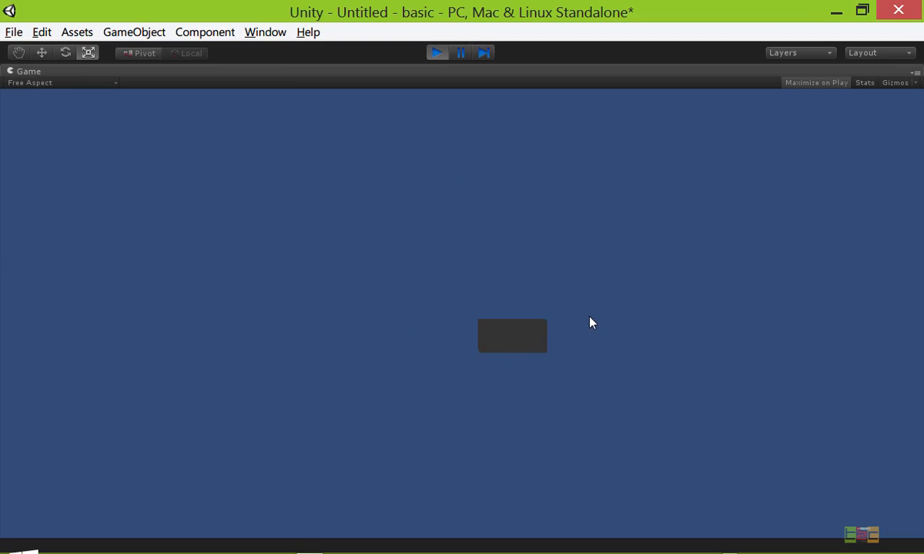
pyautogui.moveTo(553, 326)
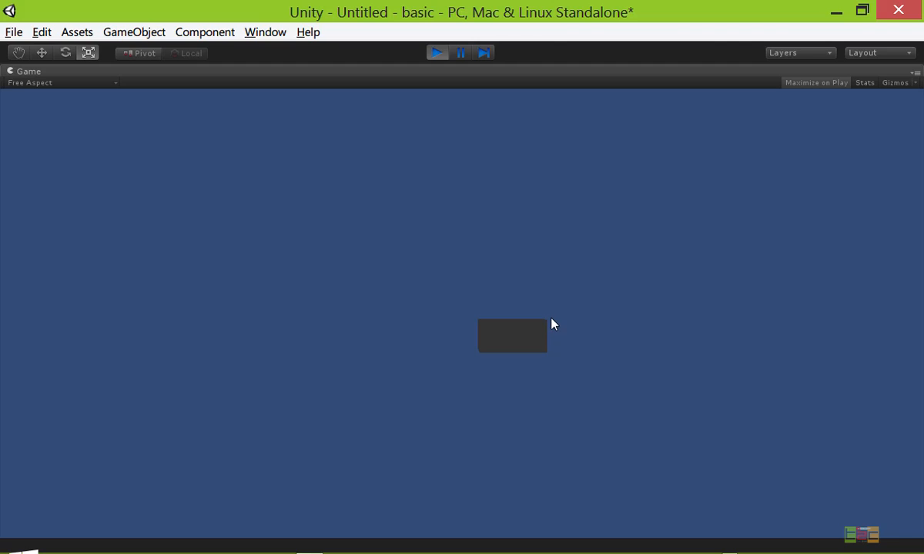
pyautogui.moveTo(449, 88)
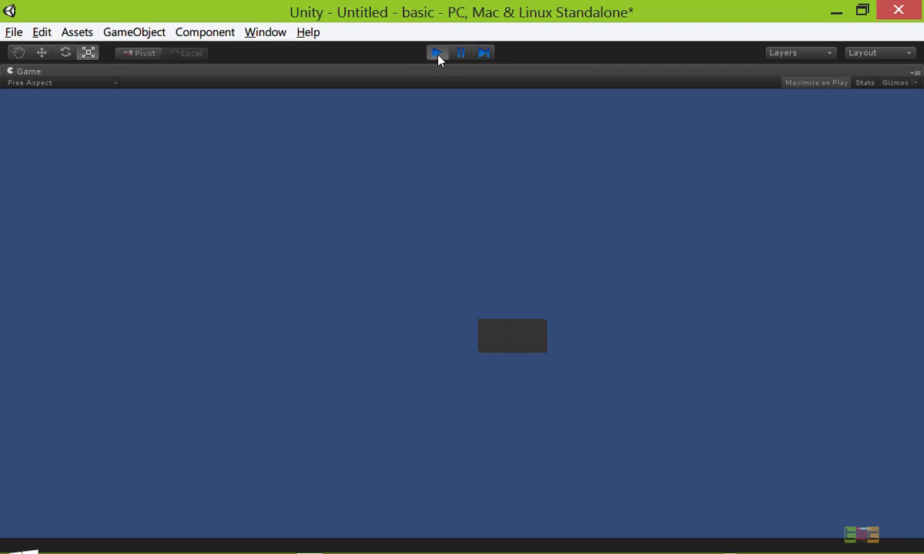
pyautogui.click(438, 52)
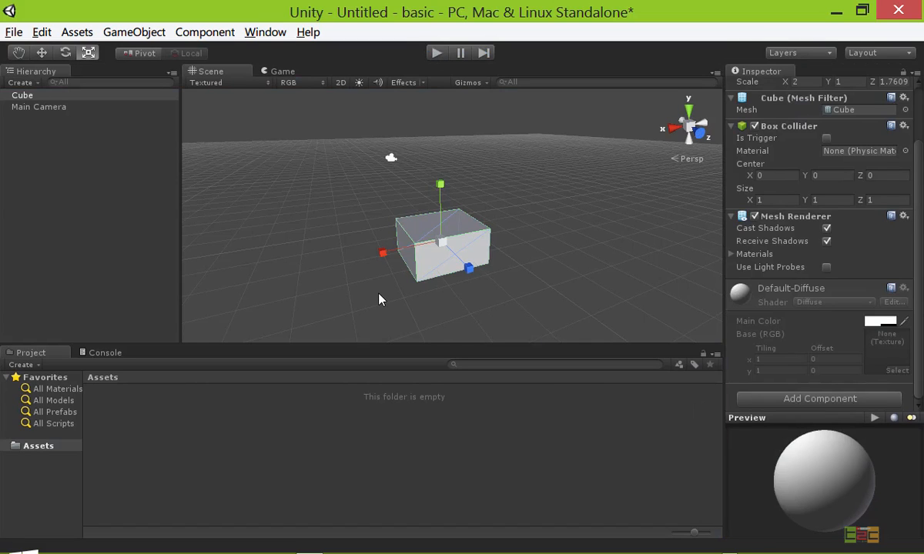
pyautogui.moveTo(487, 295)
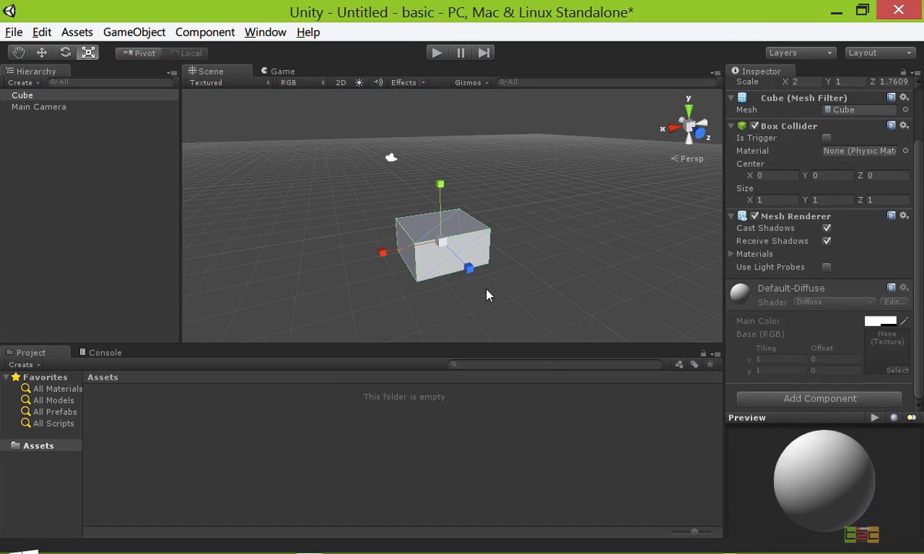
pyautogui.moveTo(276, 462)
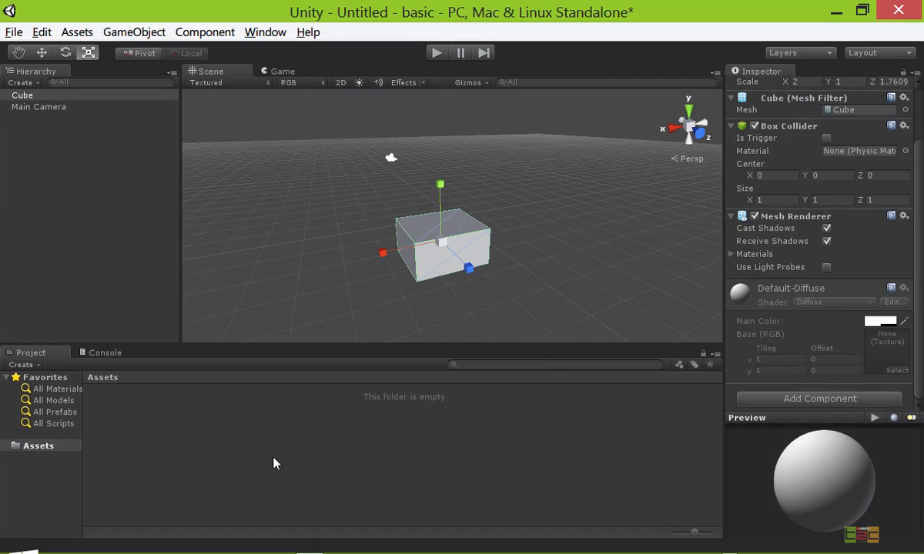
pyautogui.rightClick(278, 462)
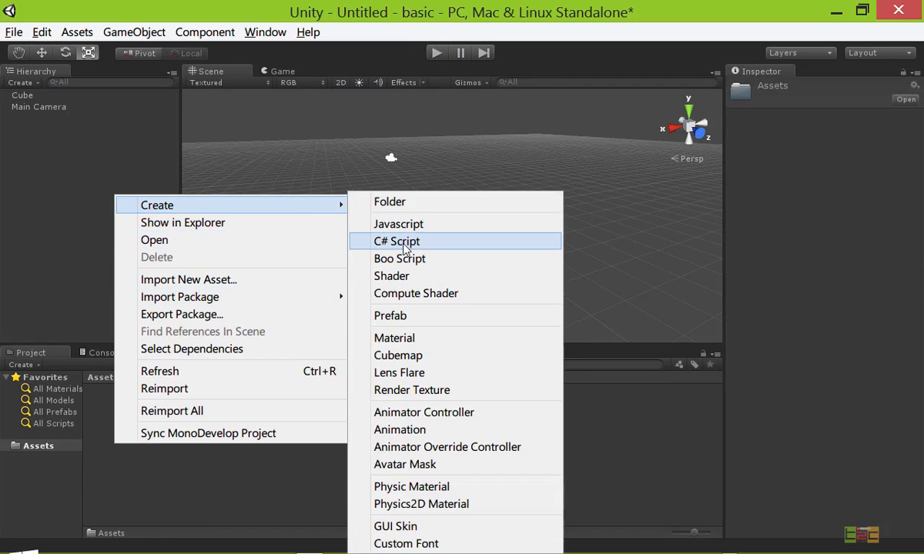
pyautogui.moveTo(413, 407)
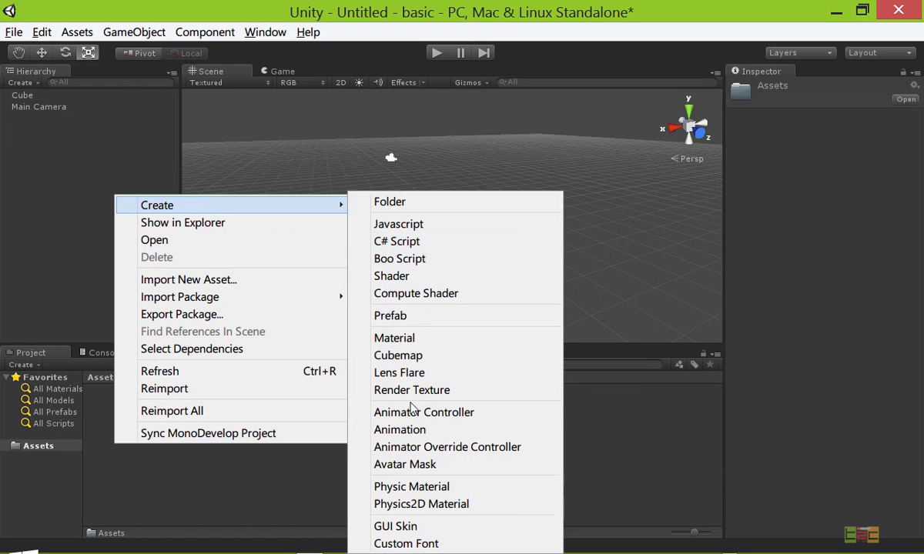
pyautogui.moveTo(423, 412)
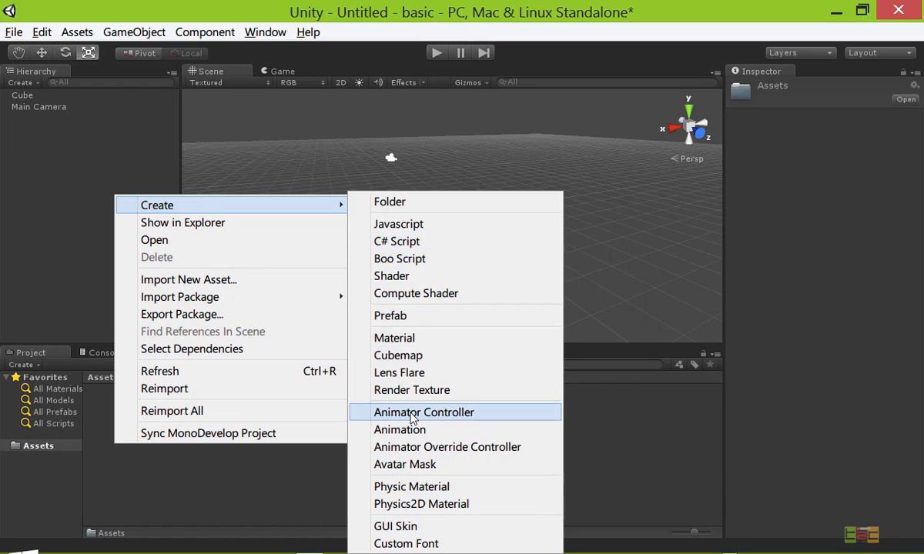
pyautogui.moveTo(268, 474)
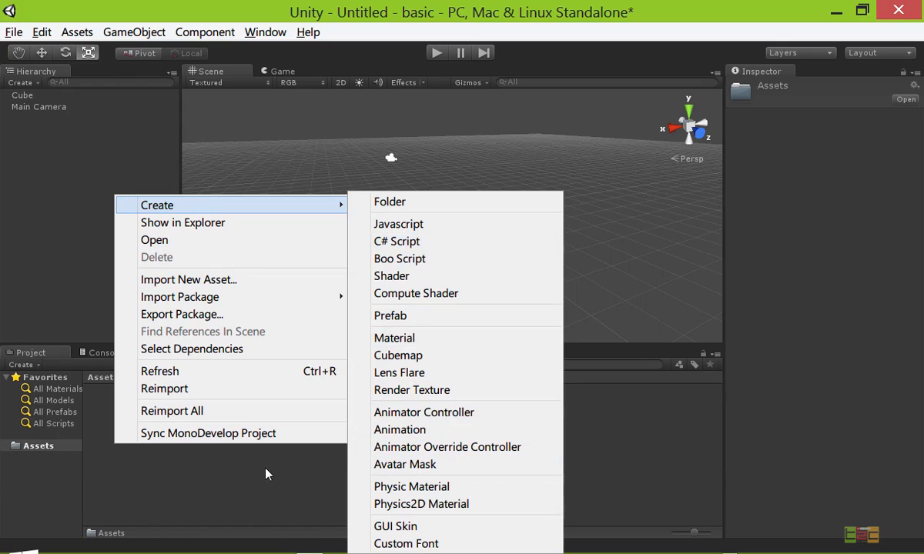
pyautogui.moveTo(265, 471)
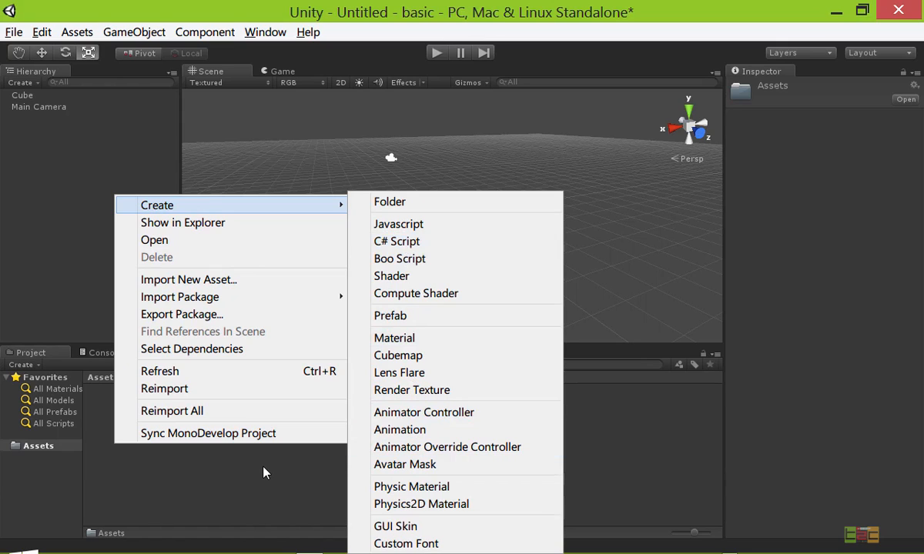